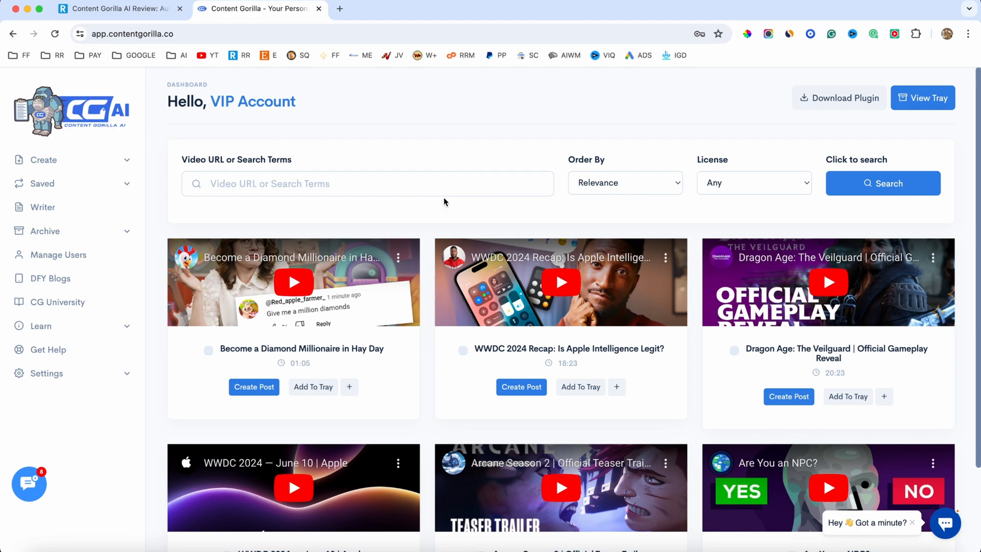
mouse_move(357, 112)
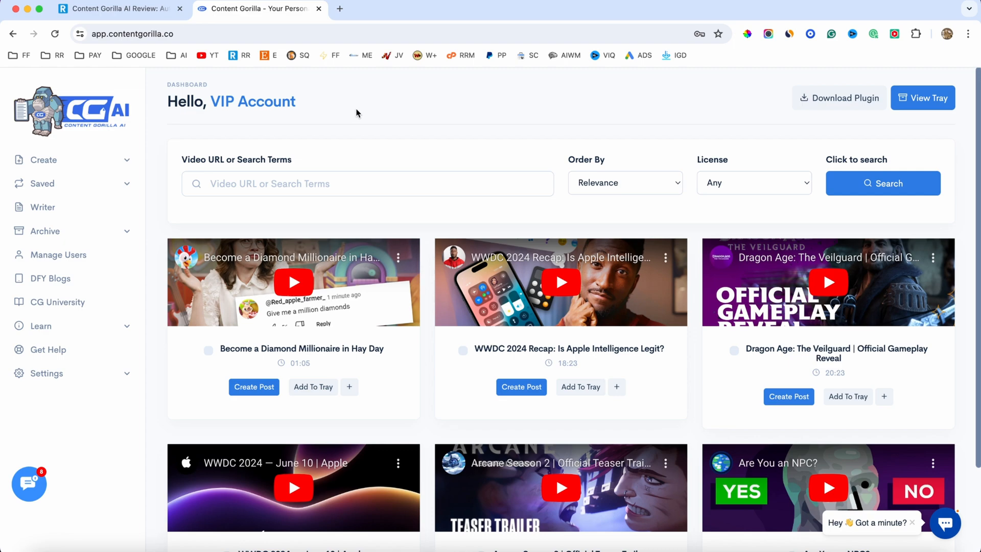
mouse_move(197, 127)
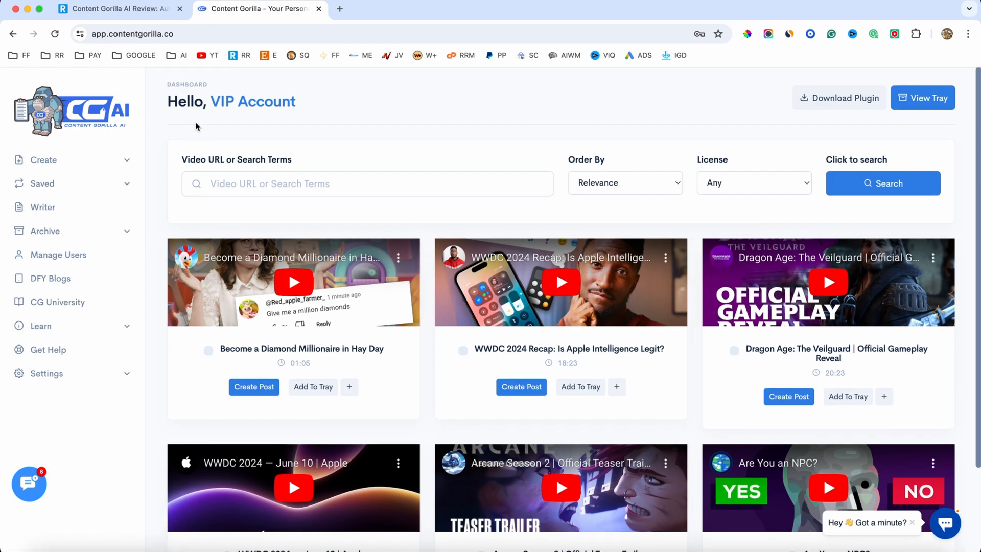
- Read the Content Gorilla review article through pricing, upsells and bonuses, then return to the dashboard
left_click(119, 9)
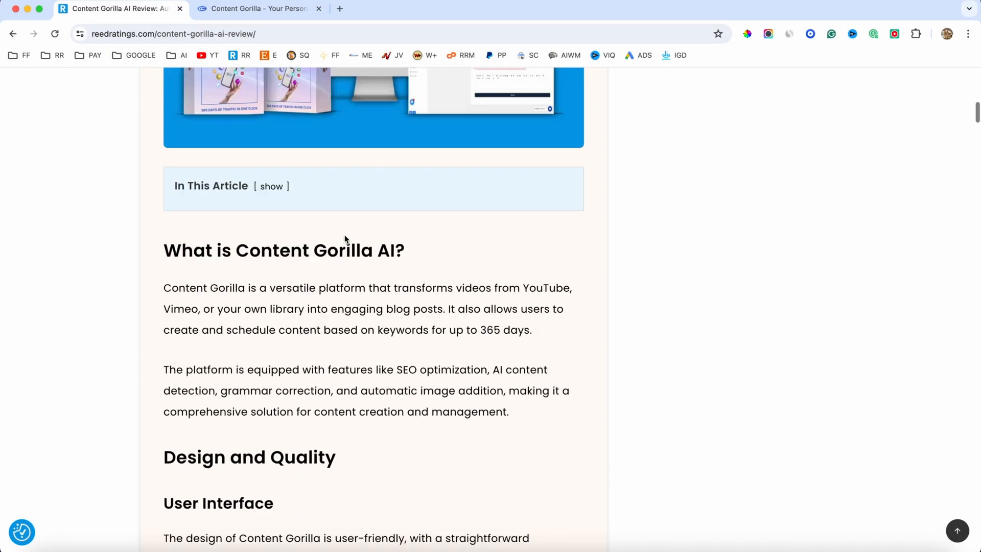
scroll("down", 3)
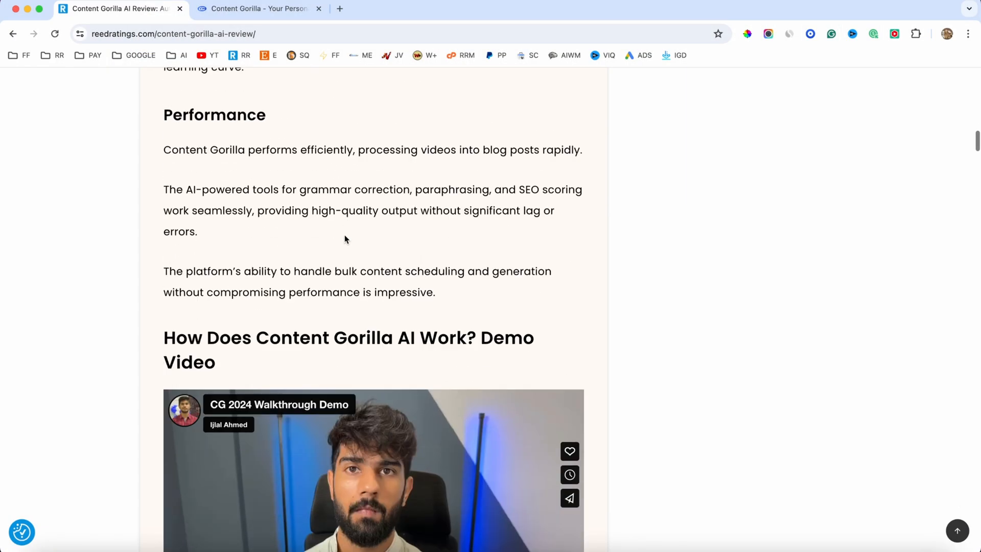
scroll("down", 3)
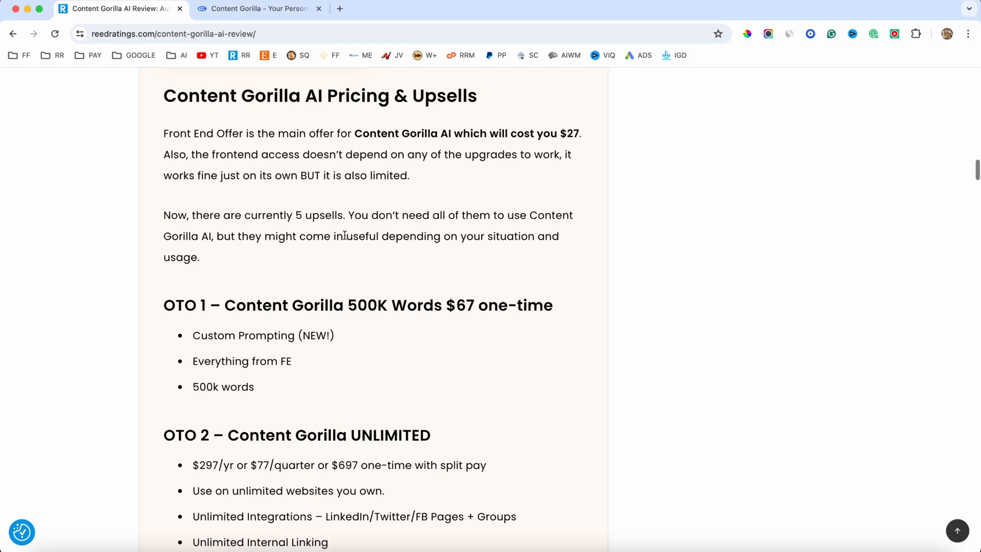
scroll("down", 3)
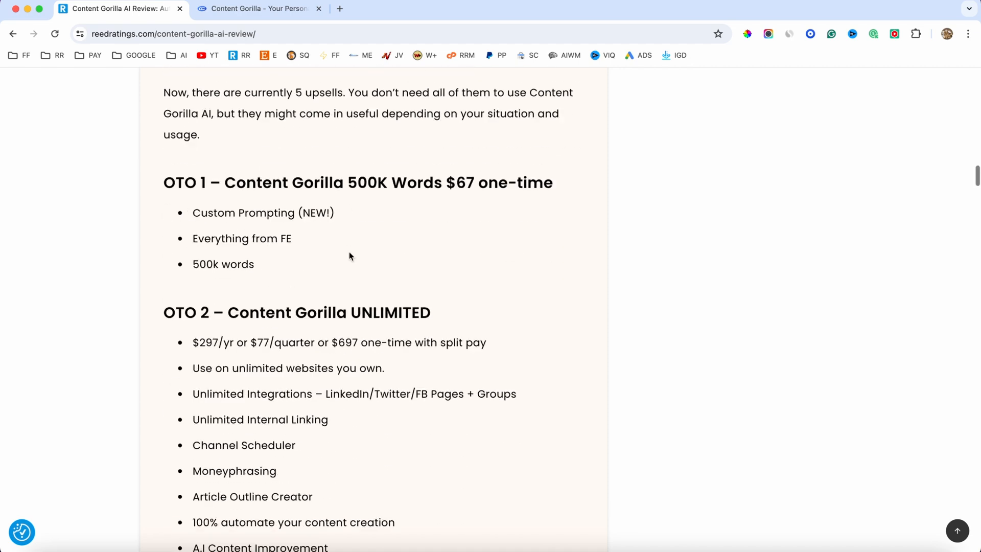
scroll("down", 3)
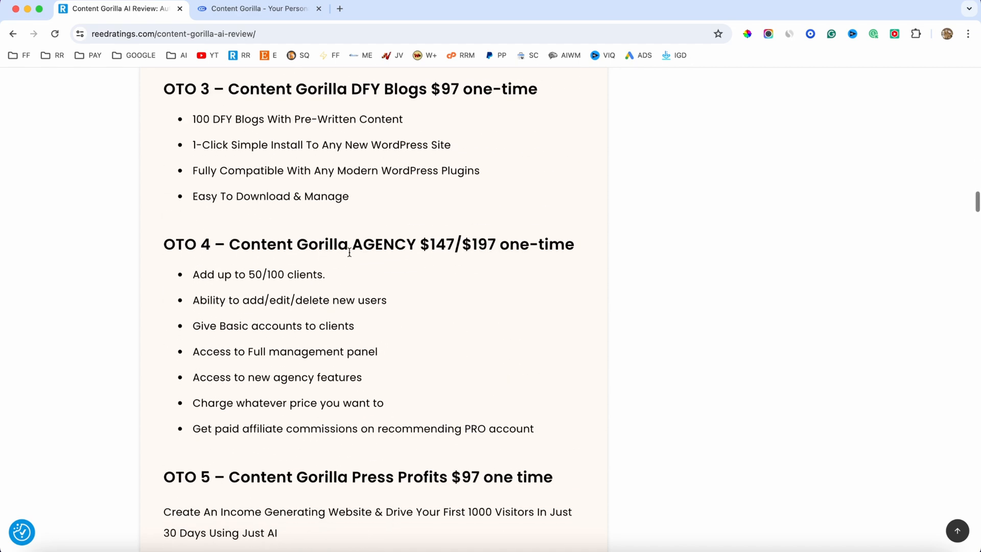
scroll("down", 3)
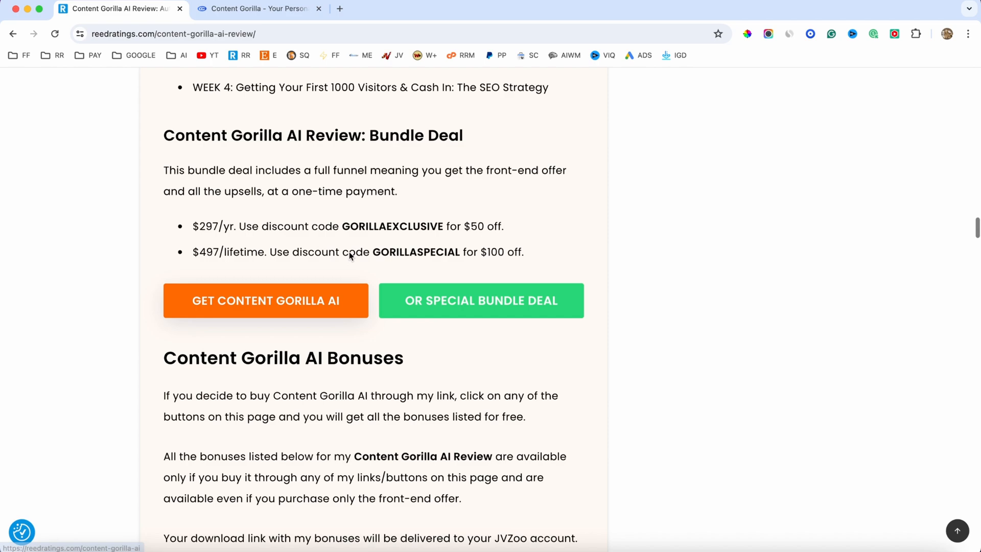
scroll("down", 3)
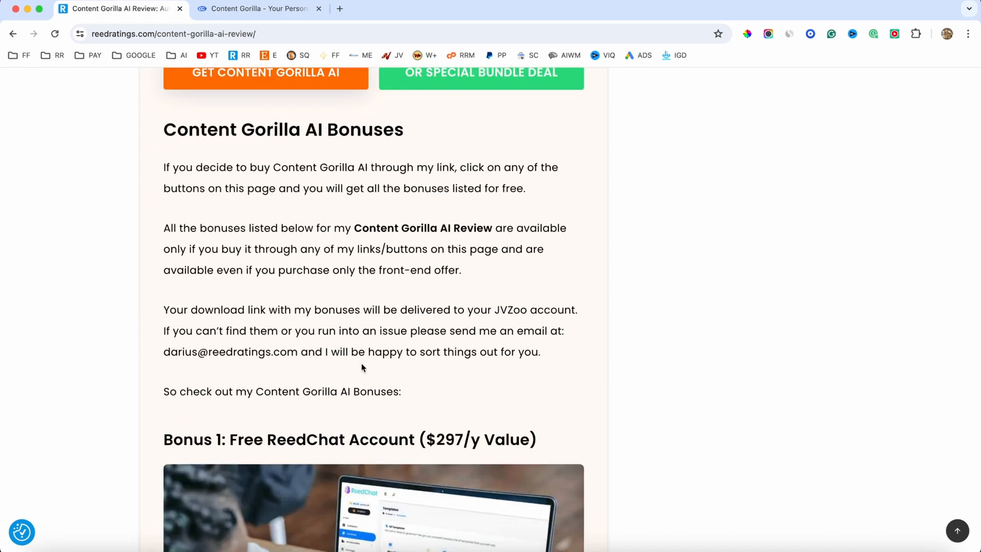
scroll("down", 3)
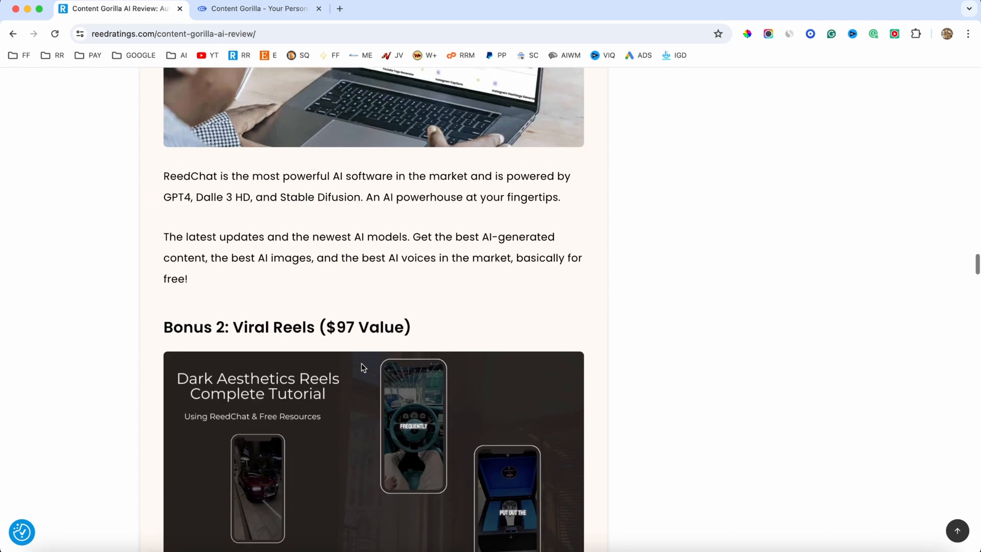
scroll("down", 3)
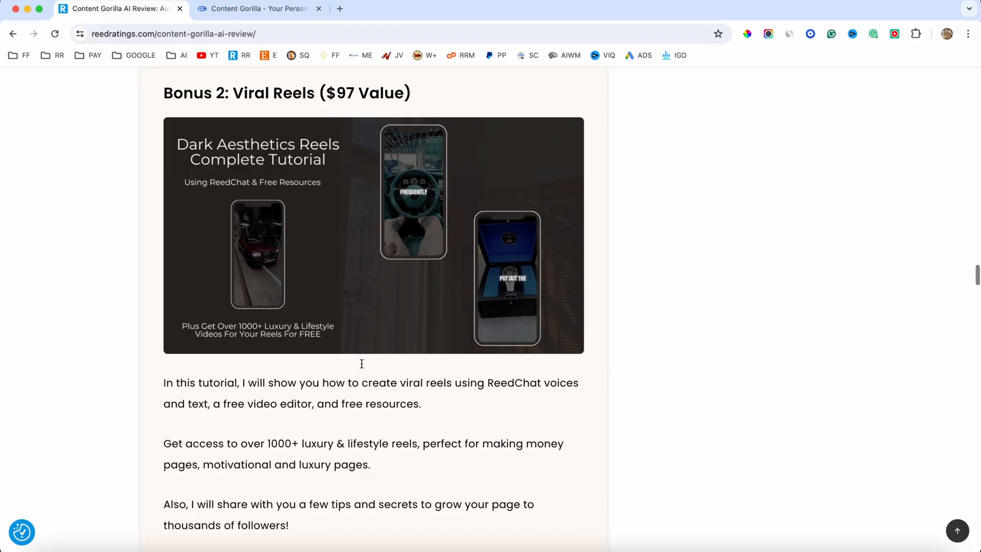
left_click(257, 9)
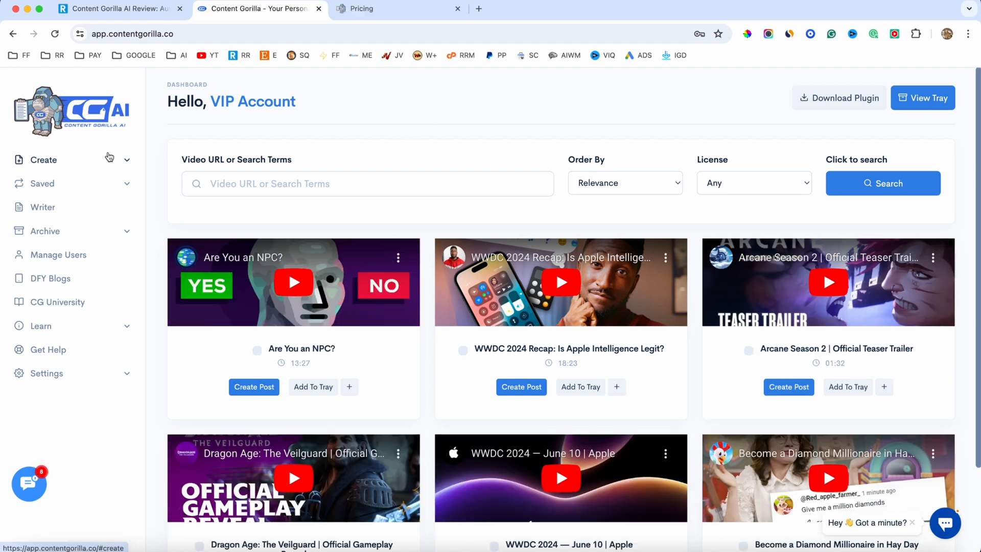
left_click(44, 160)
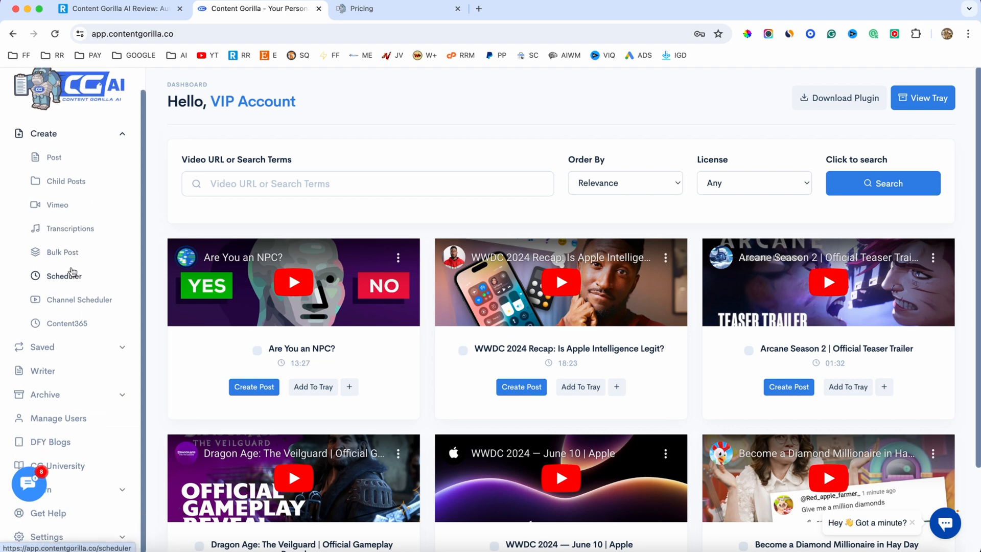
left_click(42, 370)
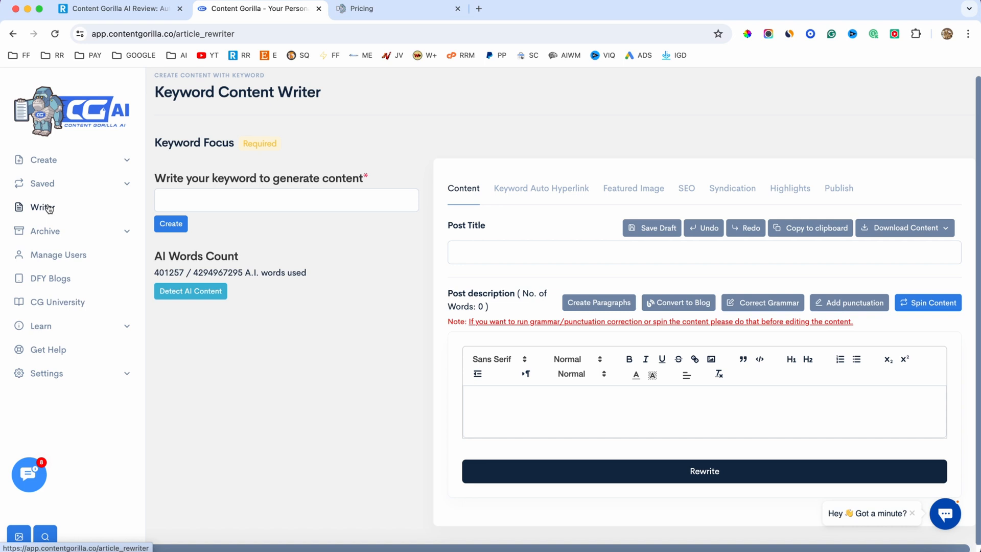
left_click(44, 159)
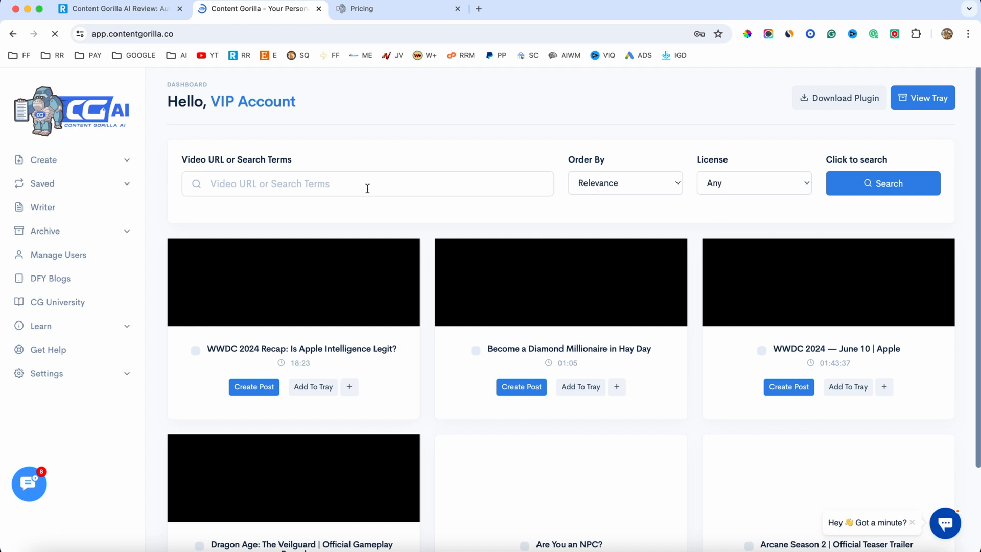
- Search the dashboard videos for 'business idea' and browse the results
left_click(367, 183)
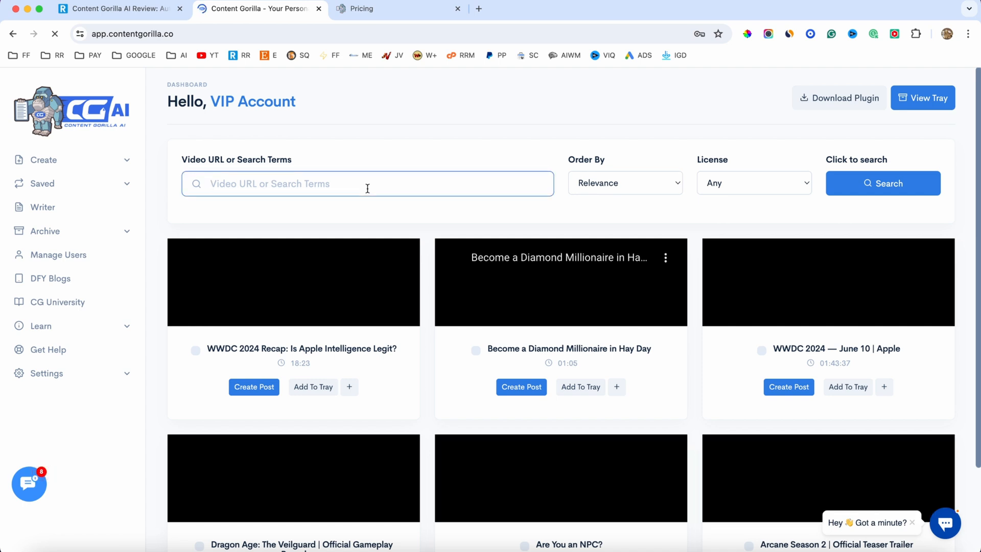
type("business idea")
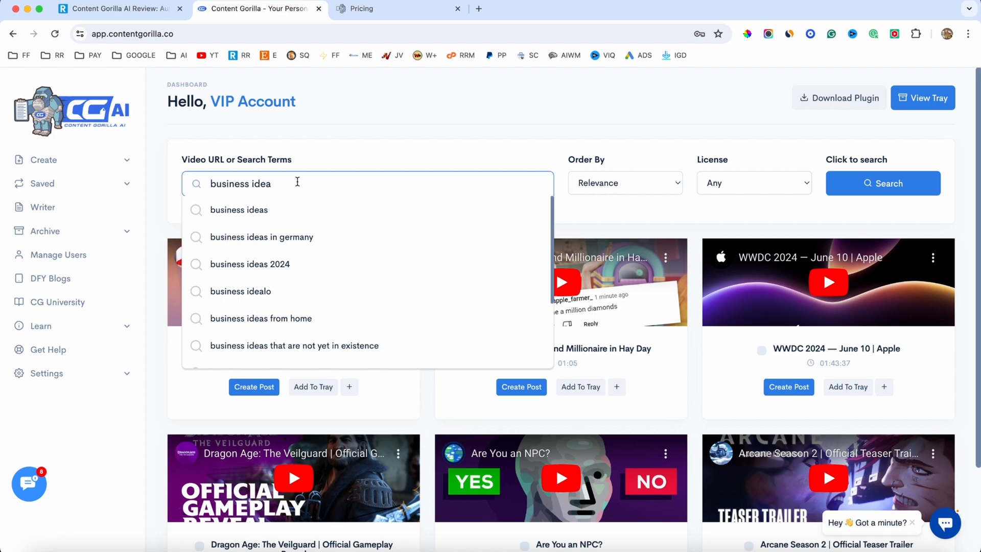
left_click(883, 183)
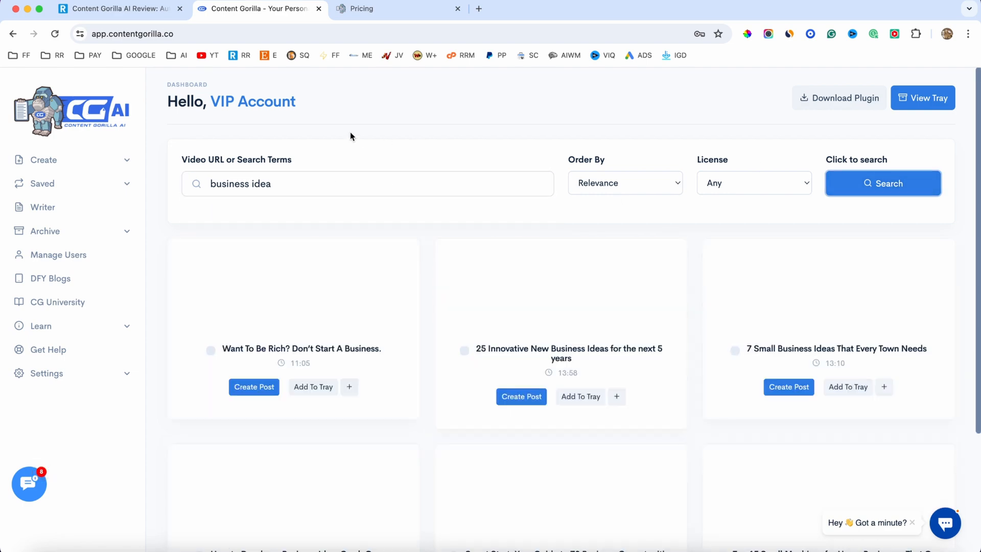
scroll("down", 3)
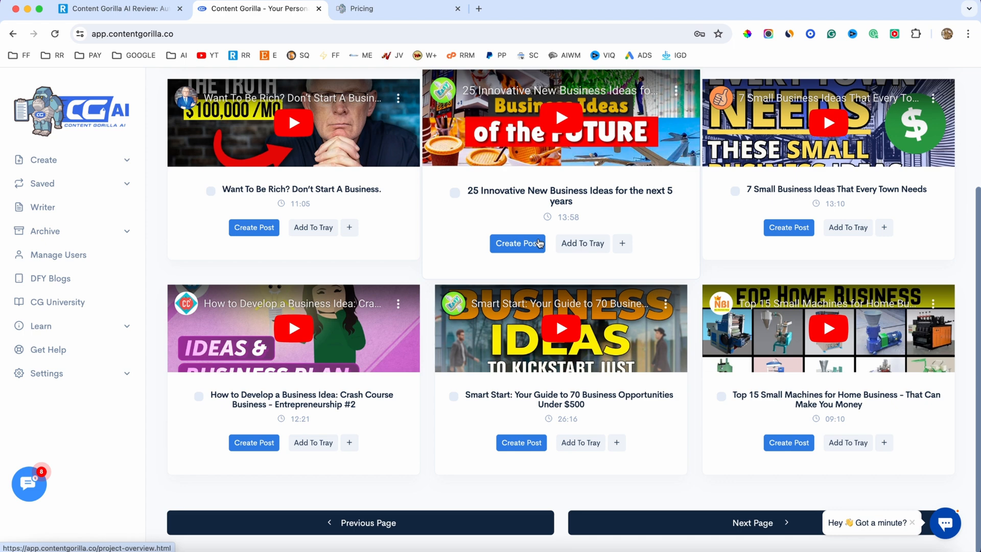
scroll("down", 3)
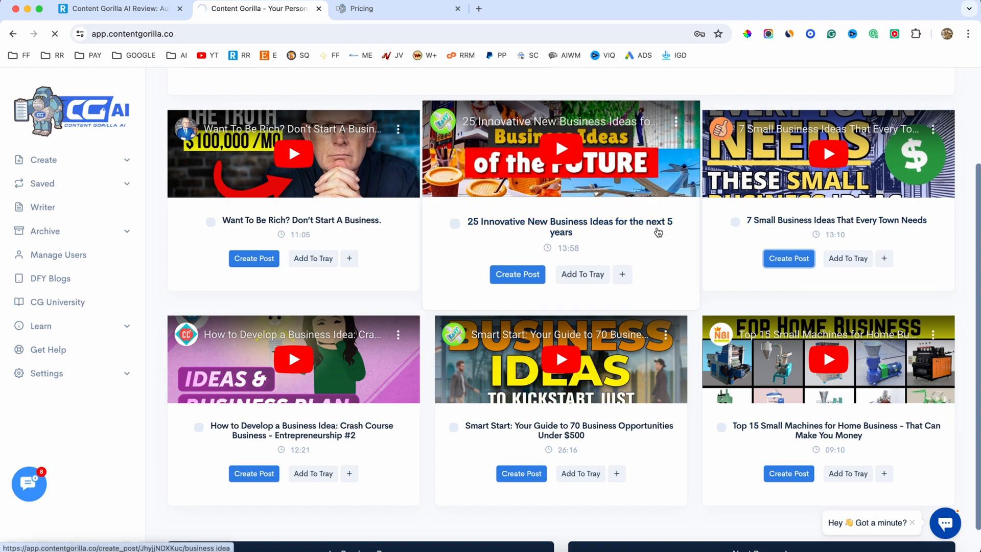
- Create a post from the '7 Small Business Ideas That Every Town Needs' video and review its transcript
left_click(788, 258)
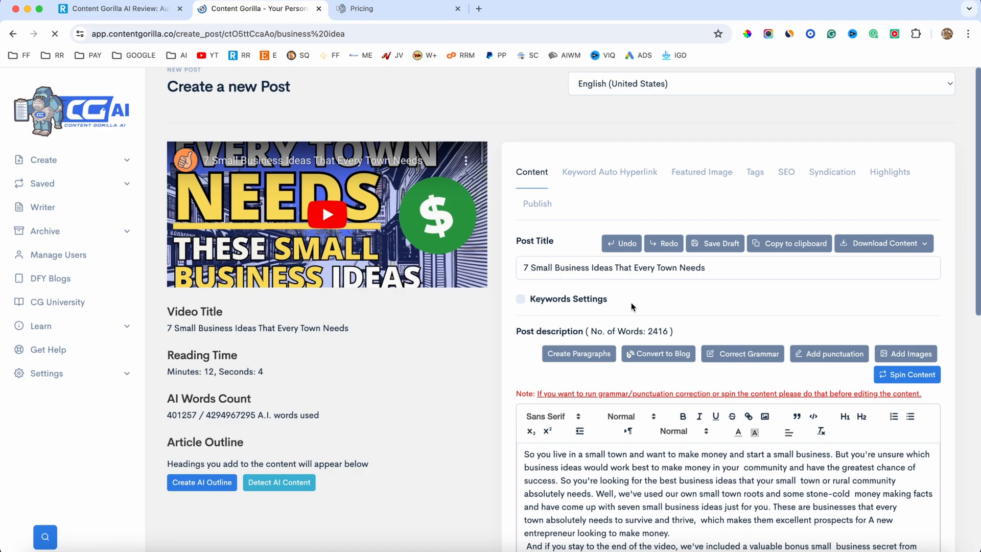
scroll("down", 3)
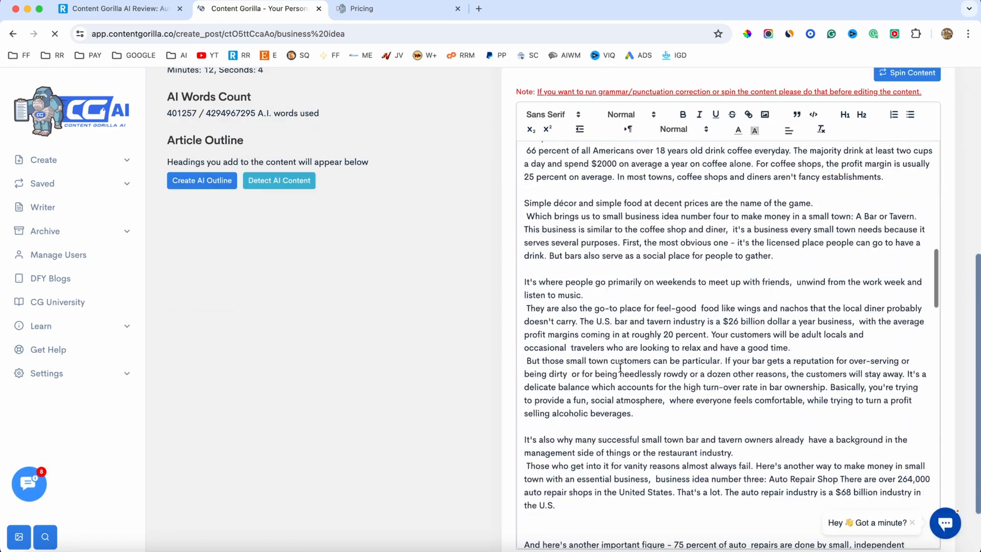
scroll("down", 3)
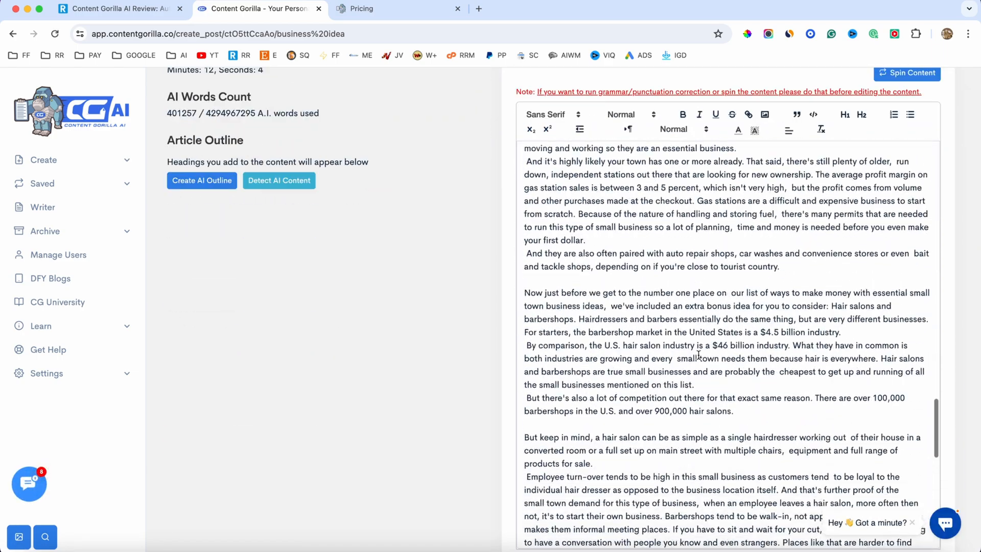
scroll("down", 3)
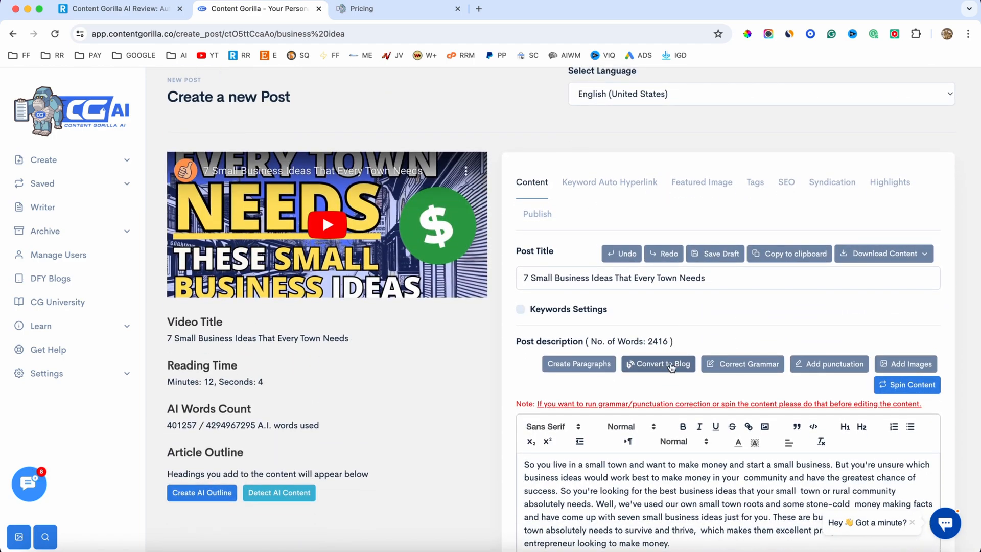
left_click(657, 364)
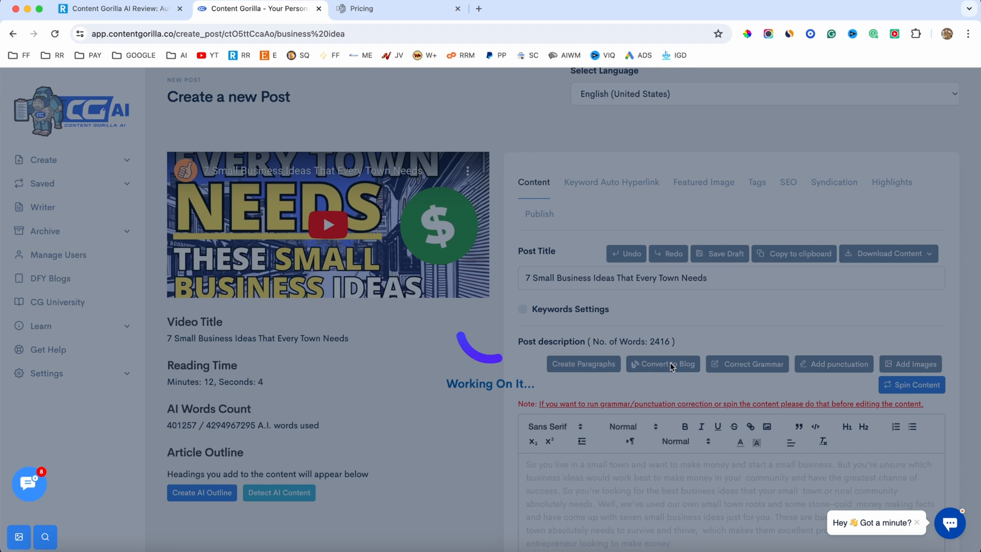
mouse_move(599, 391)
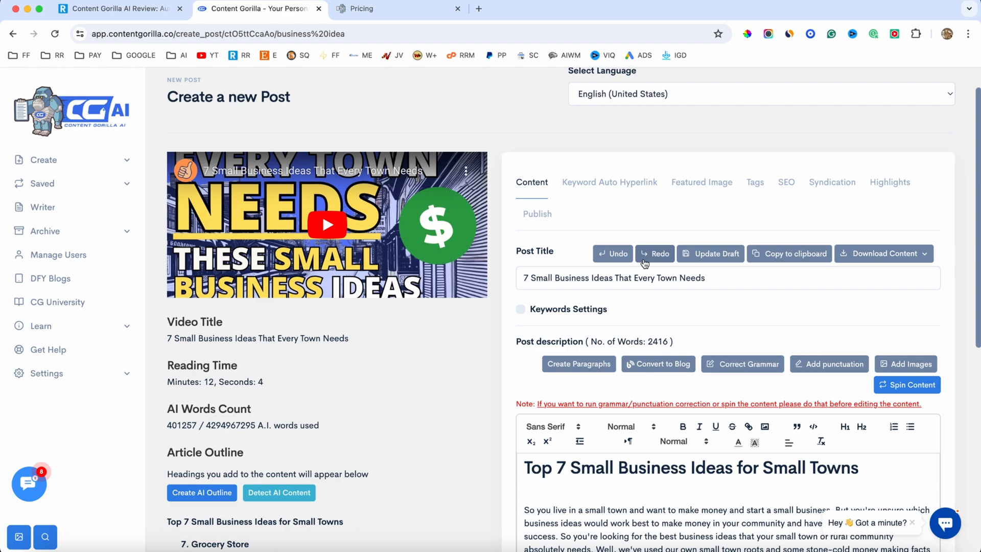
scroll("down", 3)
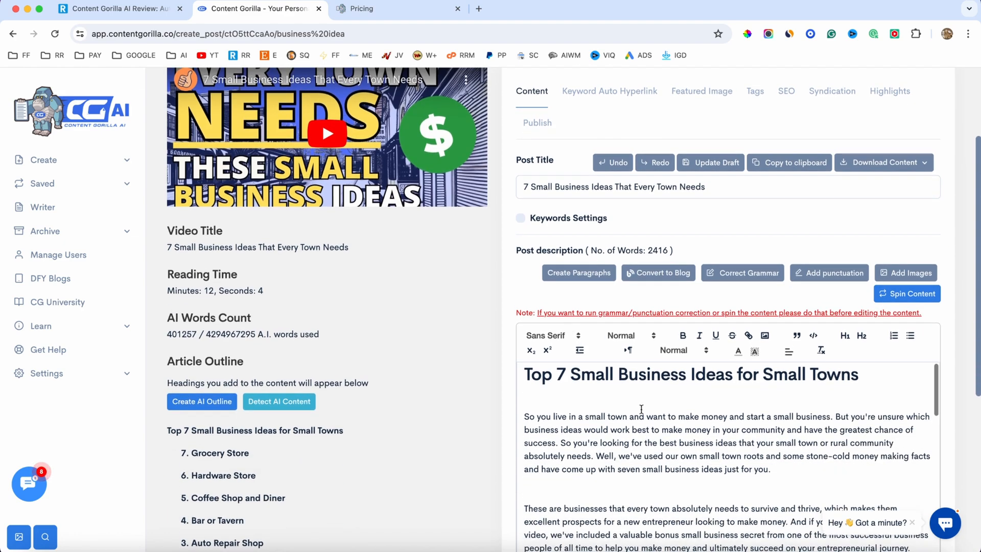
scroll("down", 3)
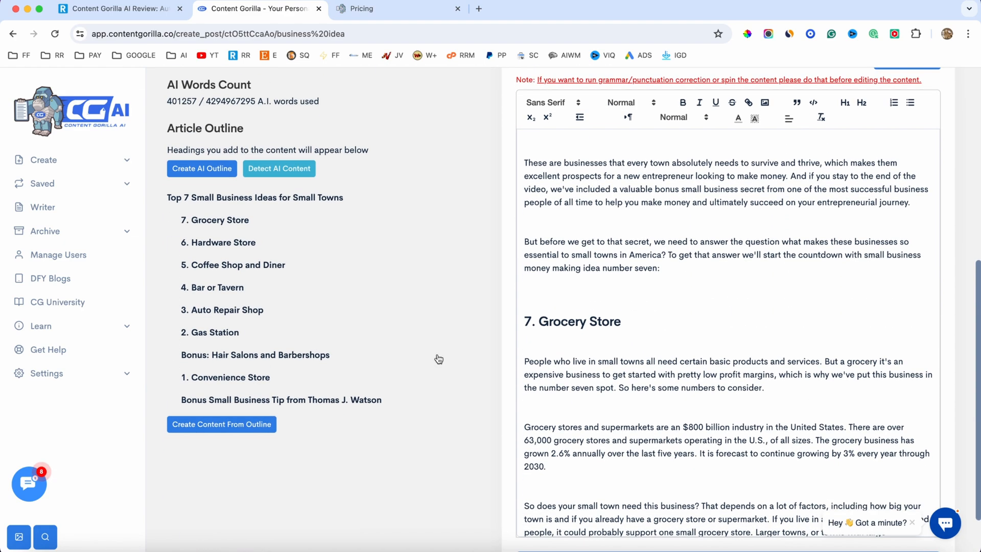
mouse_move(245, 233)
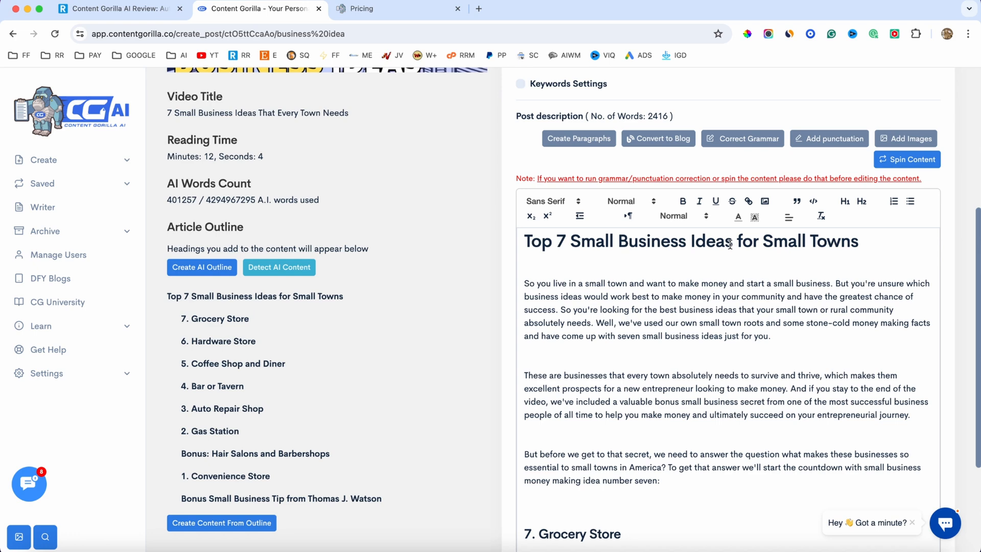
scroll("down", 3)
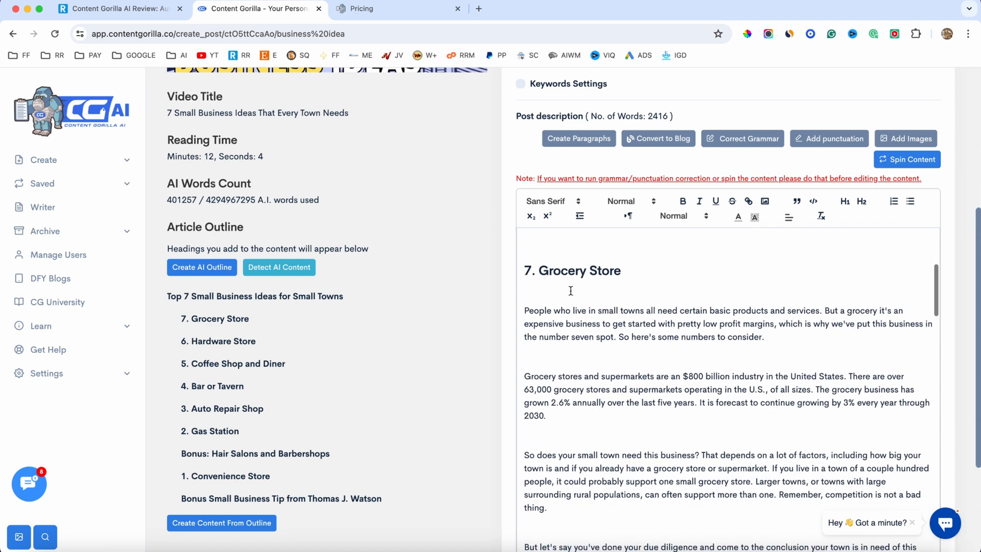
scroll("down", 3)
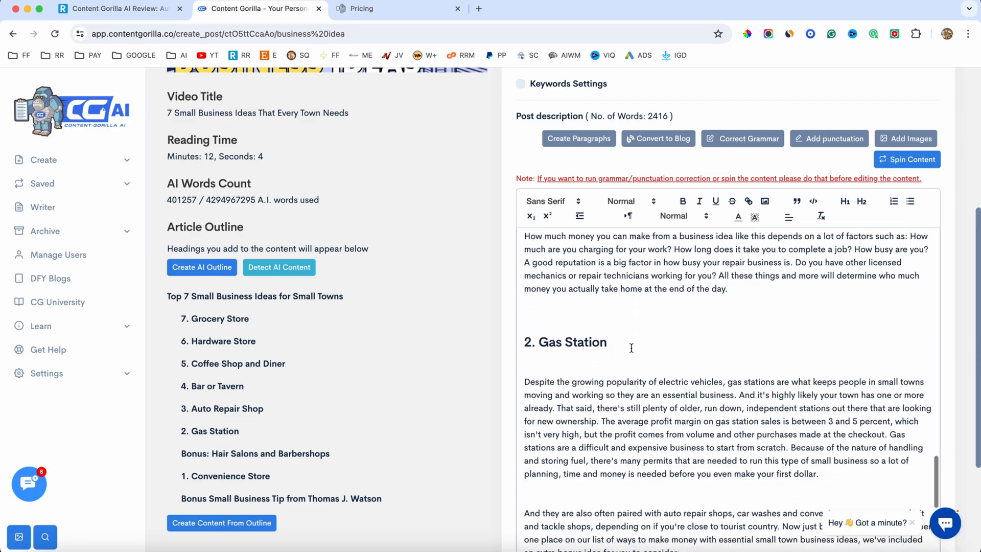
scroll("down", 3)
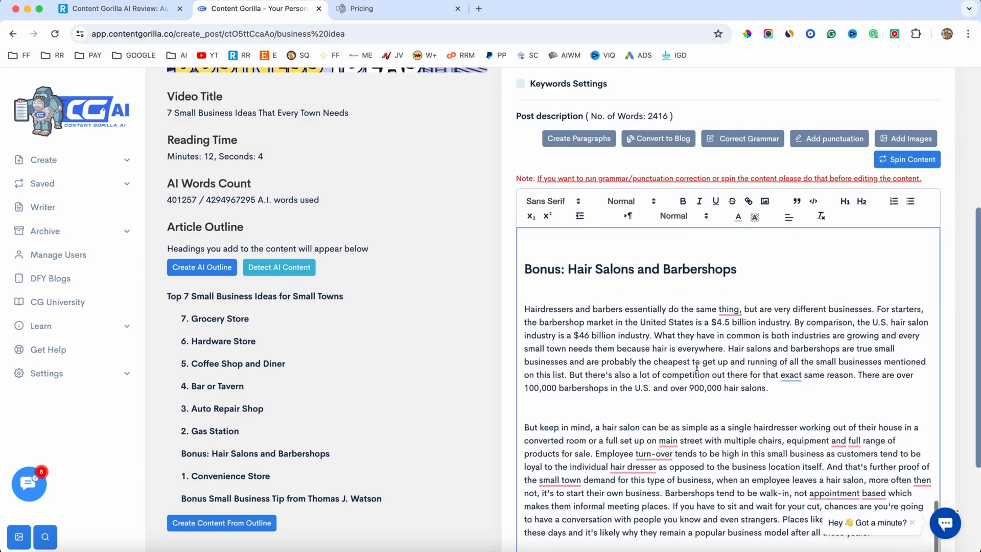
scroll("down", 3)
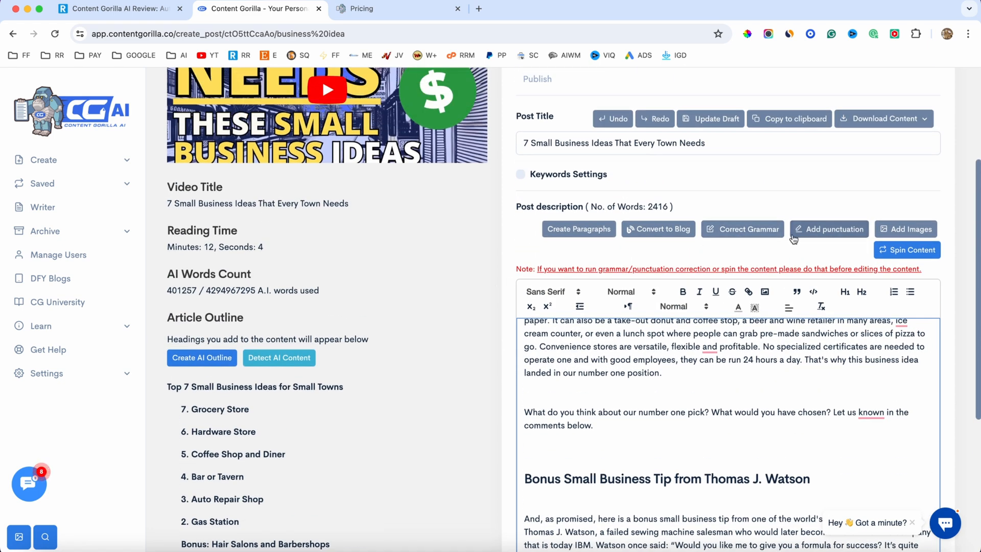
- Convert the transcript to blog format, then show the Add More options for the opening sentences
left_click(743, 229)
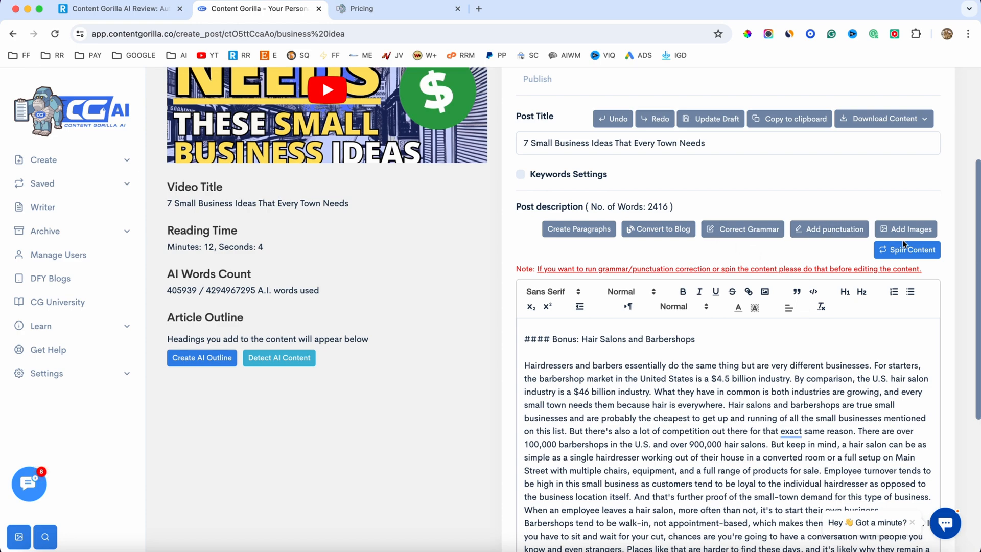
mouse_move(906, 249)
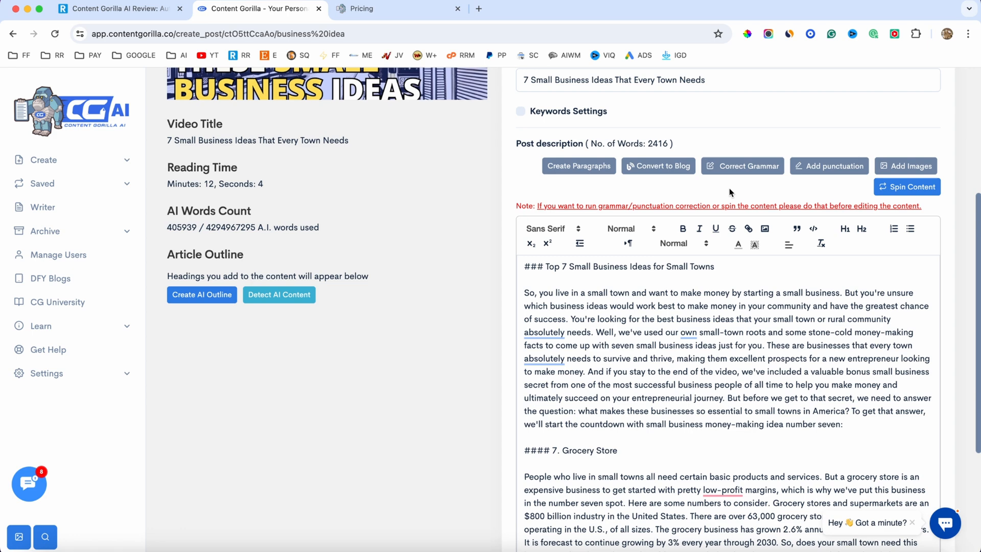
left_click(539, 266)
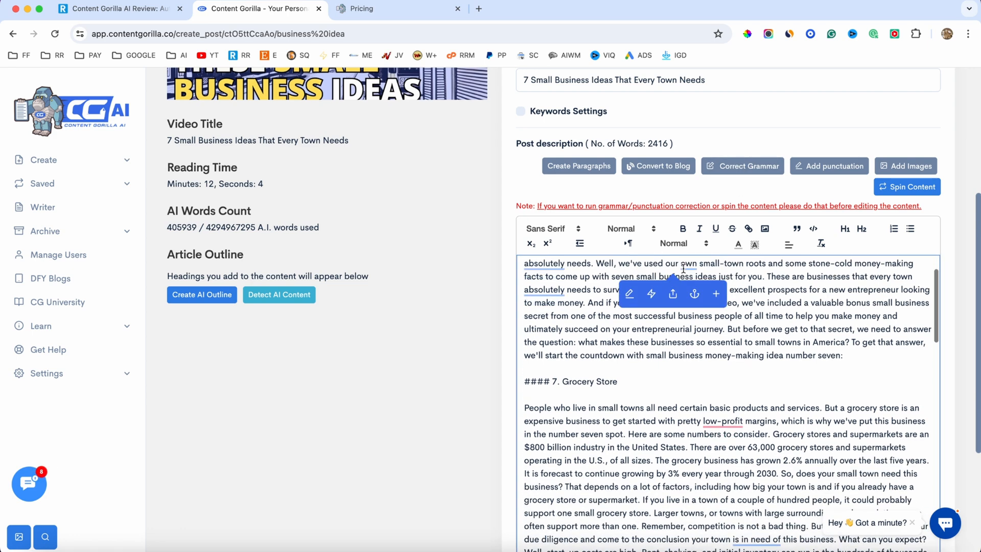
scroll("down", 3)
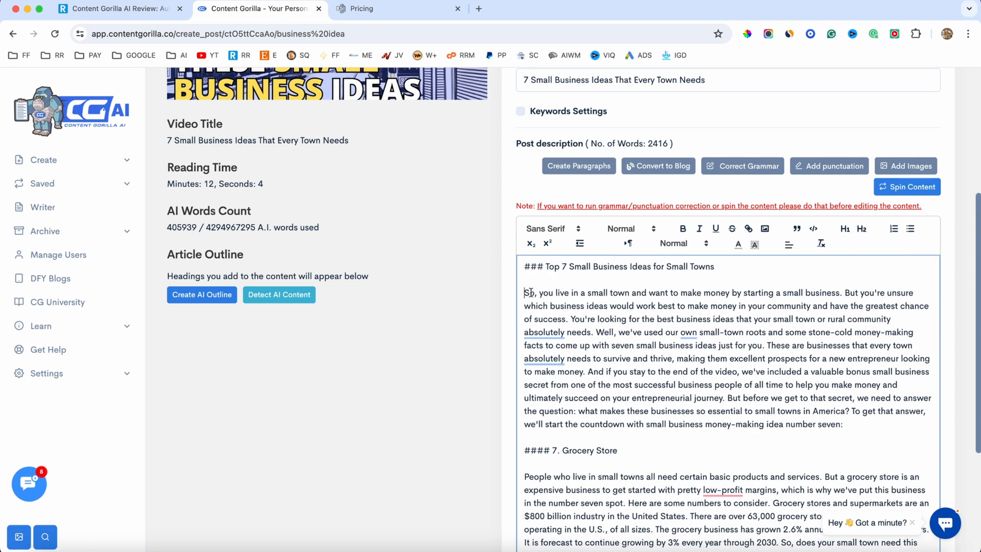
left_click_drag(525, 292, 570, 319)
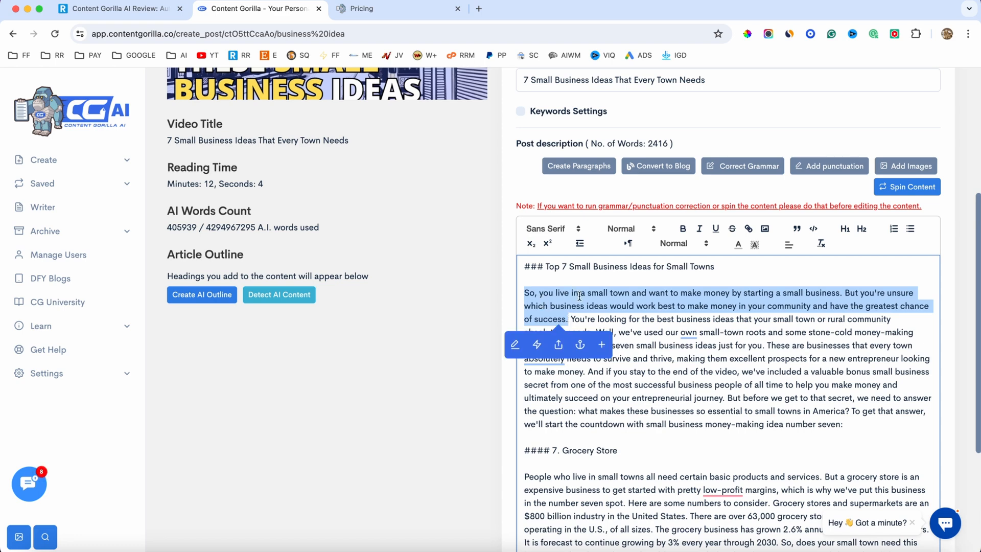
mouse_move(514, 344)
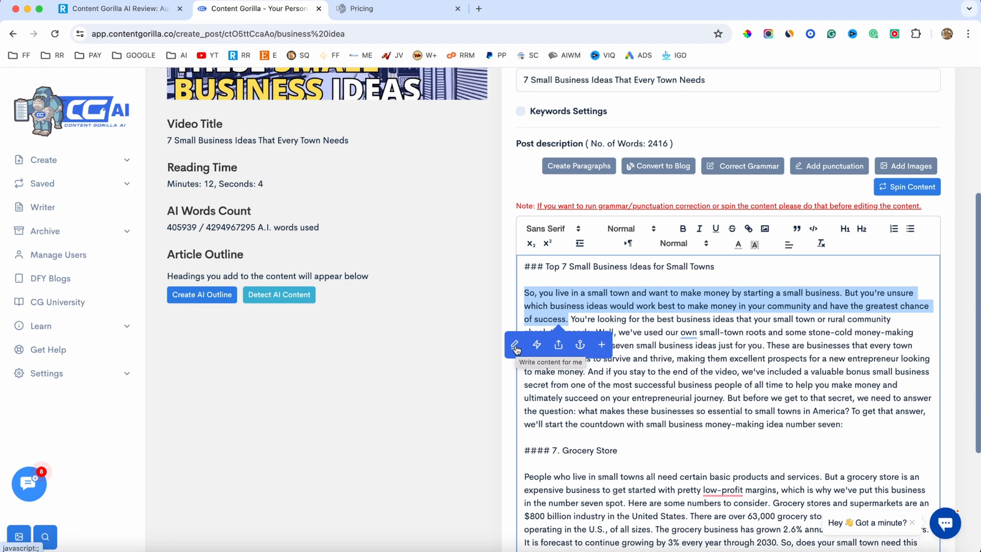
mouse_move(537, 345)
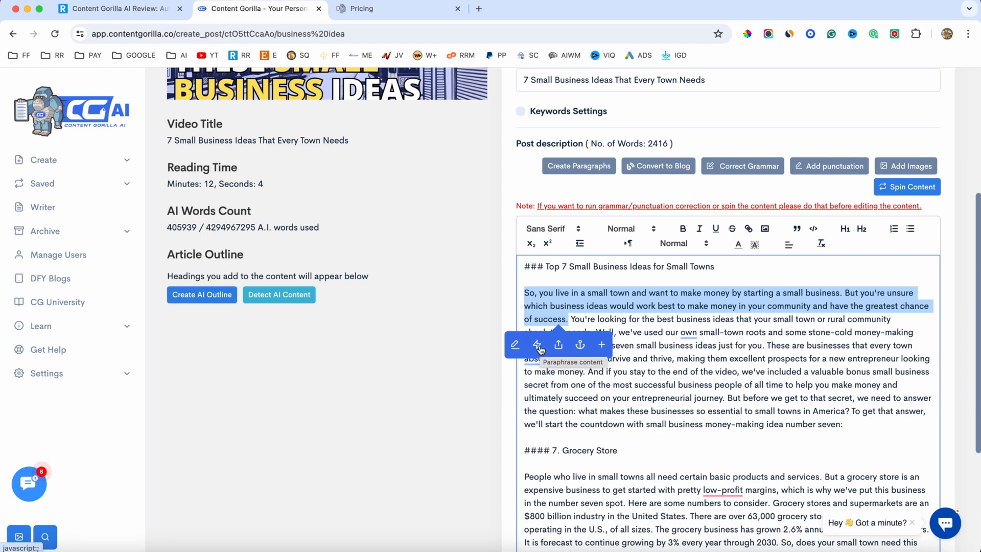
mouse_move(558, 345)
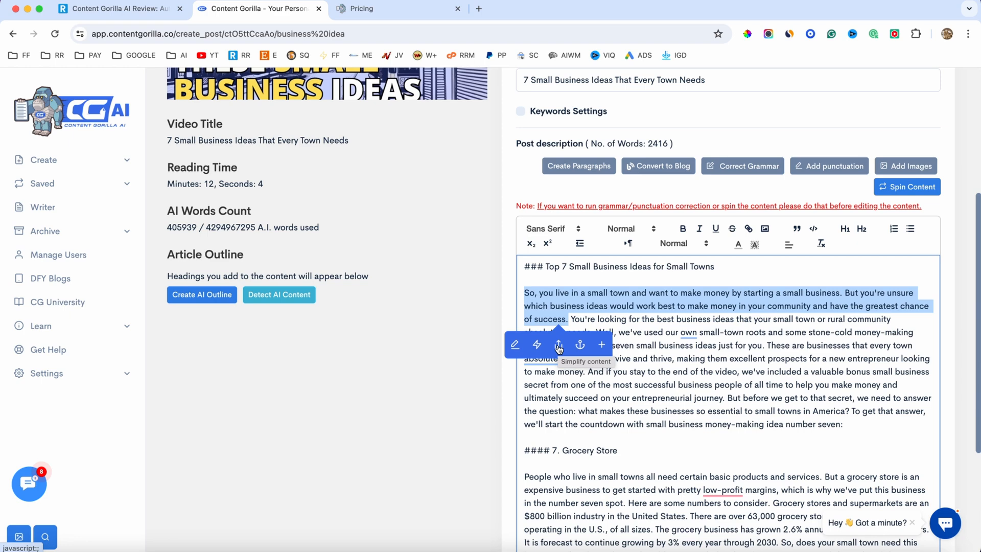
mouse_move(580, 344)
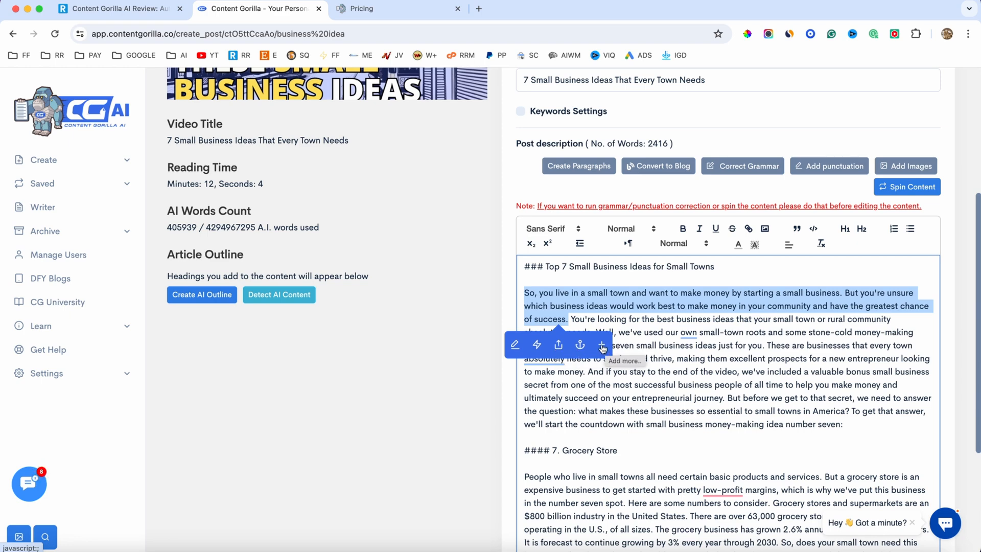
left_click(600, 344)
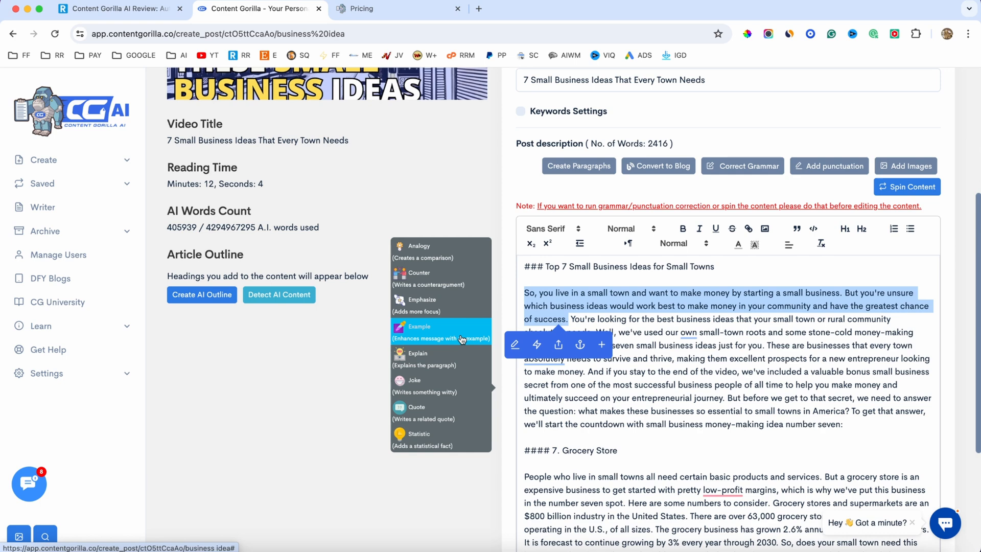
mouse_move(445, 439)
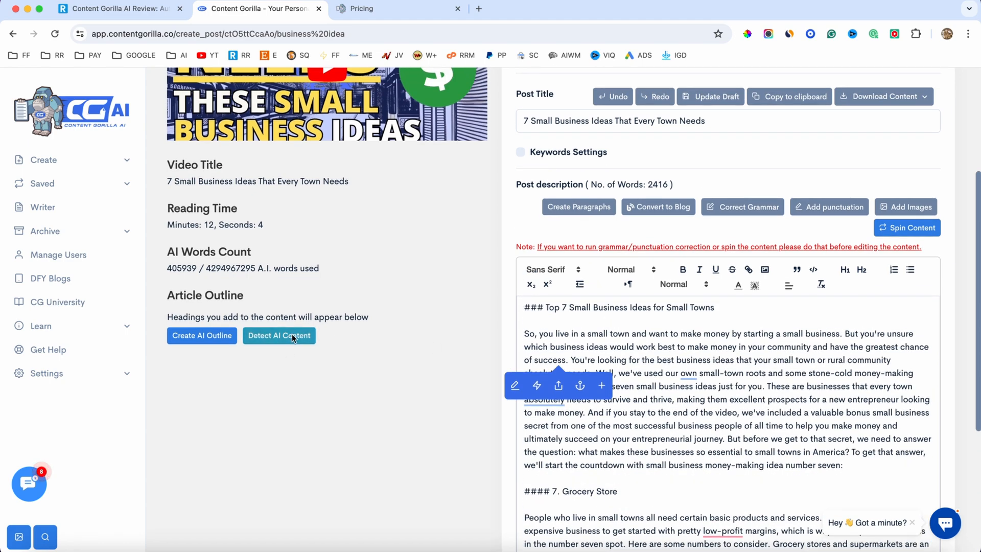
- Run Detect AI Content (80% original) and review the language list, keeping English (United States)
left_click(278, 335)
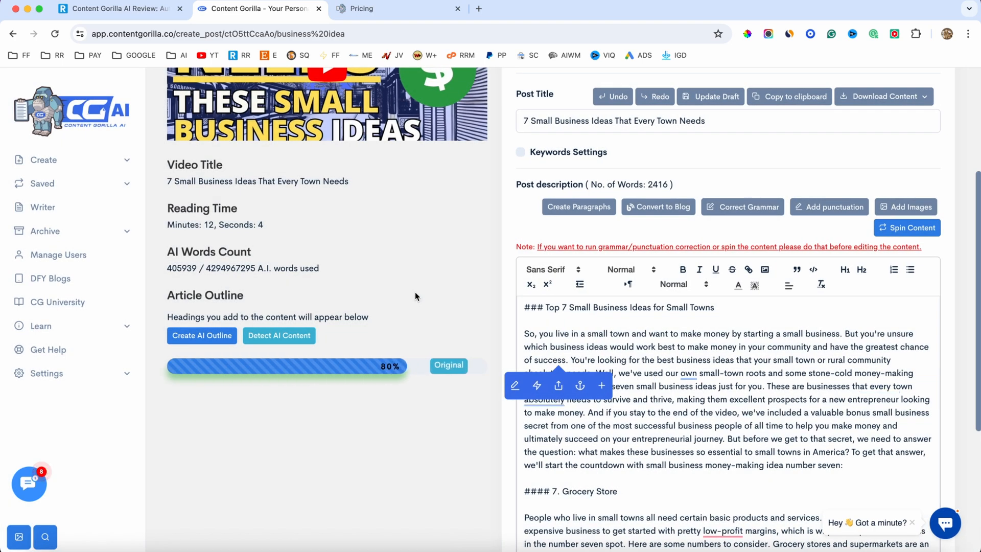
mouse_move(418, 371)
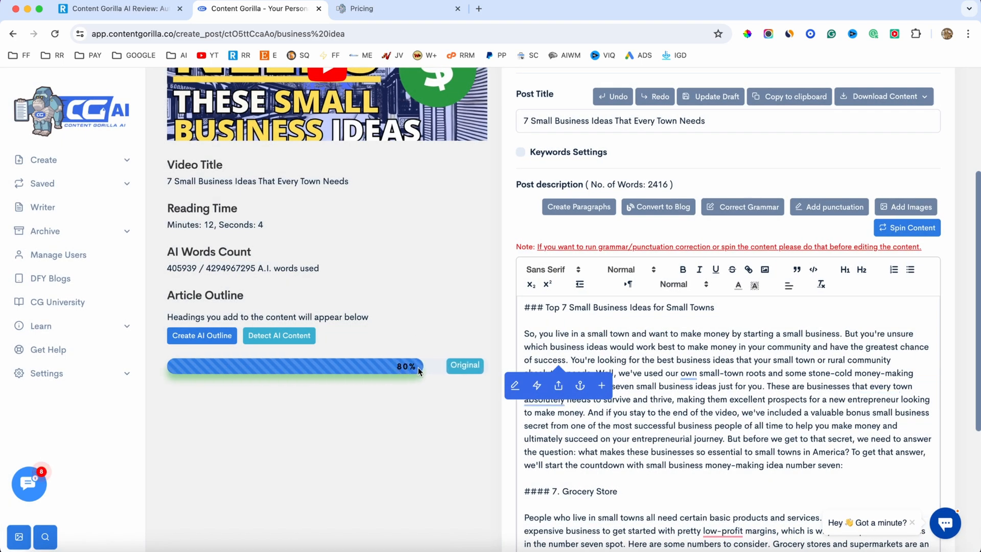
scroll("down", 3)
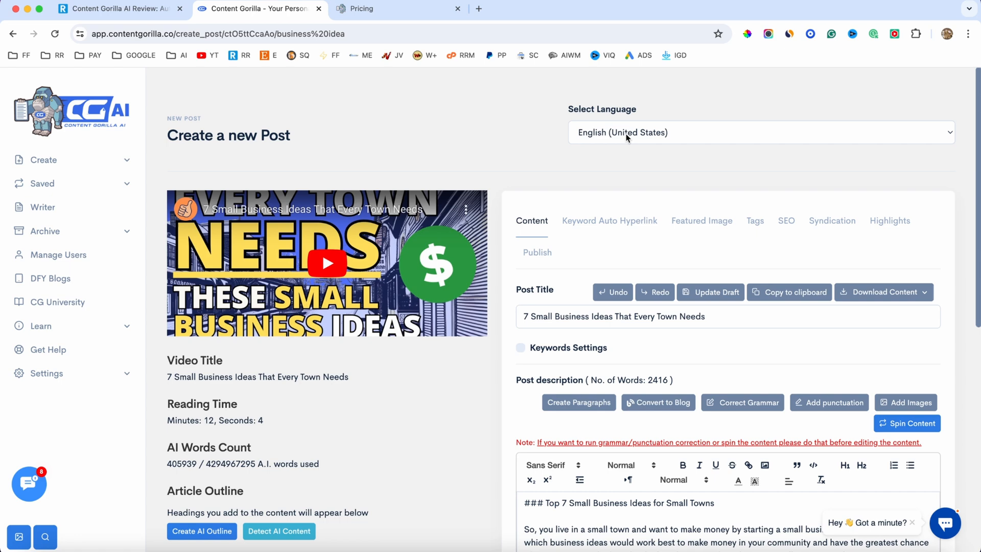
left_click(759, 132)
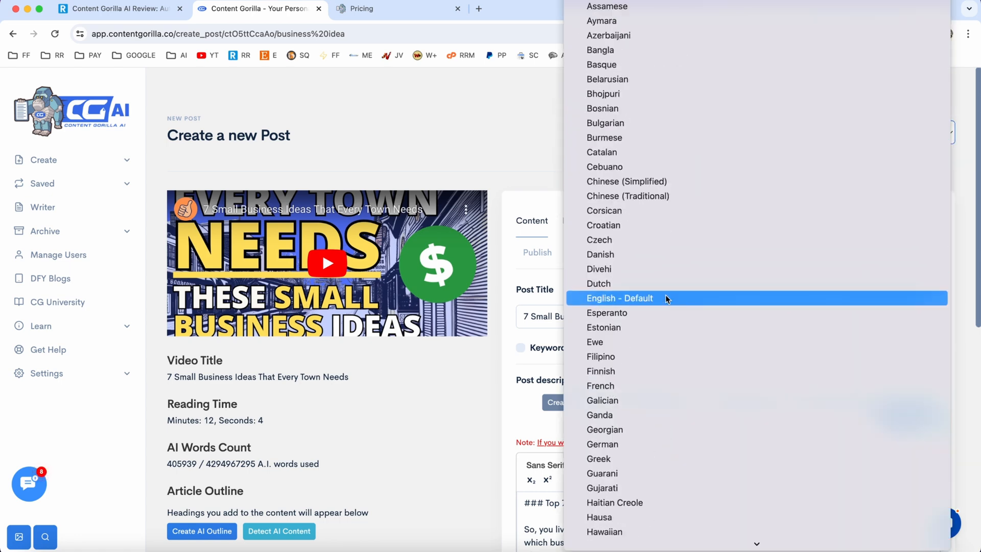
scroll("down", 3)
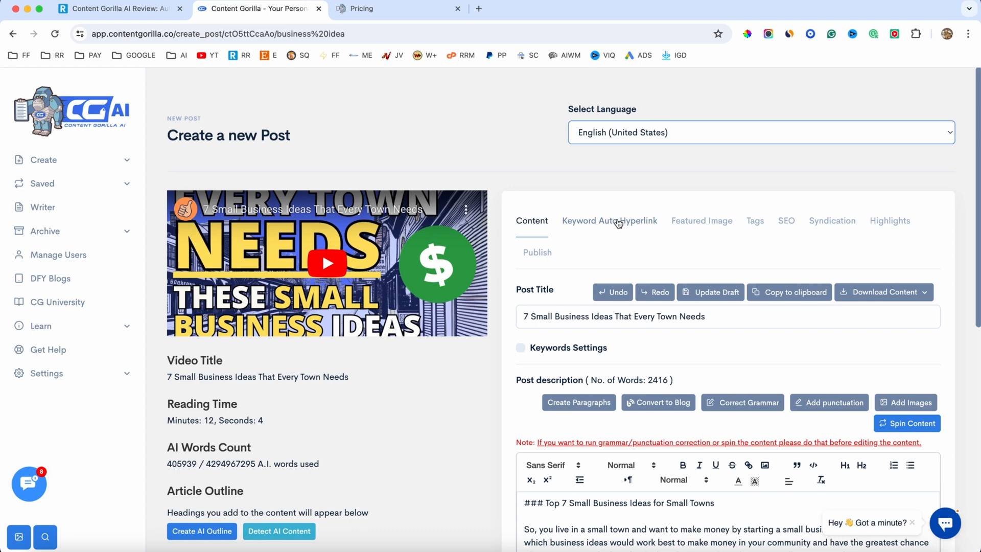
- Set 'business idea' as an auto-hyperlink keyword, then view the featured image thumbnail
left_click(609, 221)
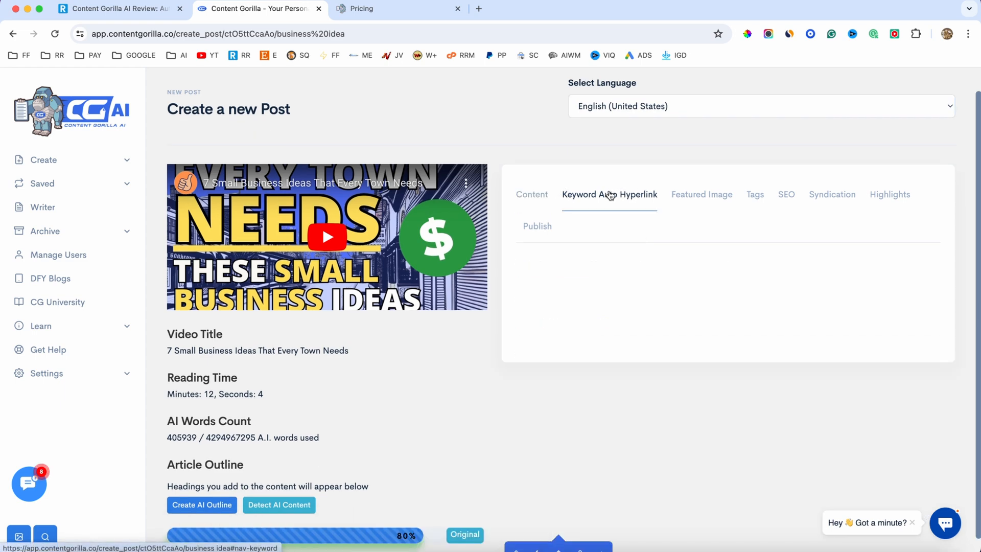
left_click(609, 195)
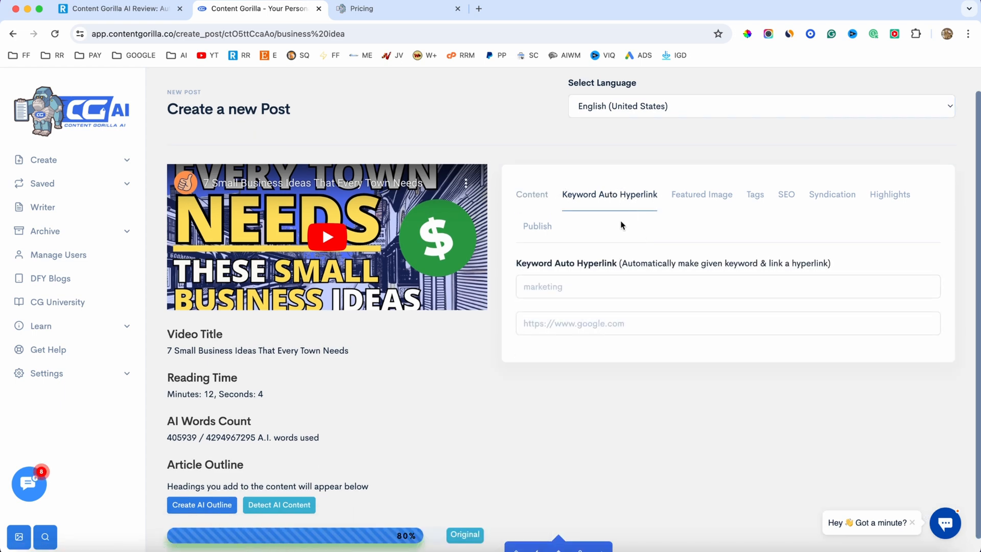
left_click(727, 286)
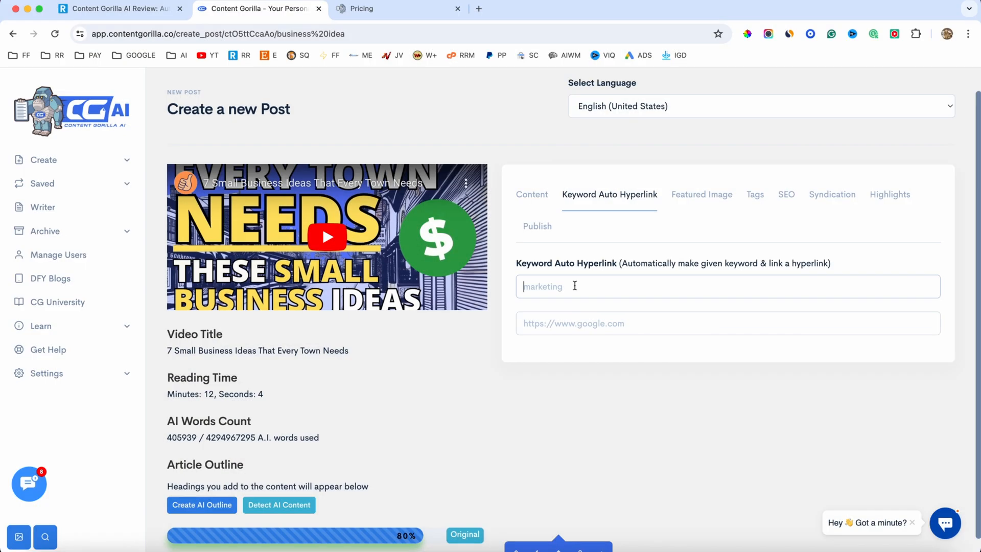
type("business ideas")
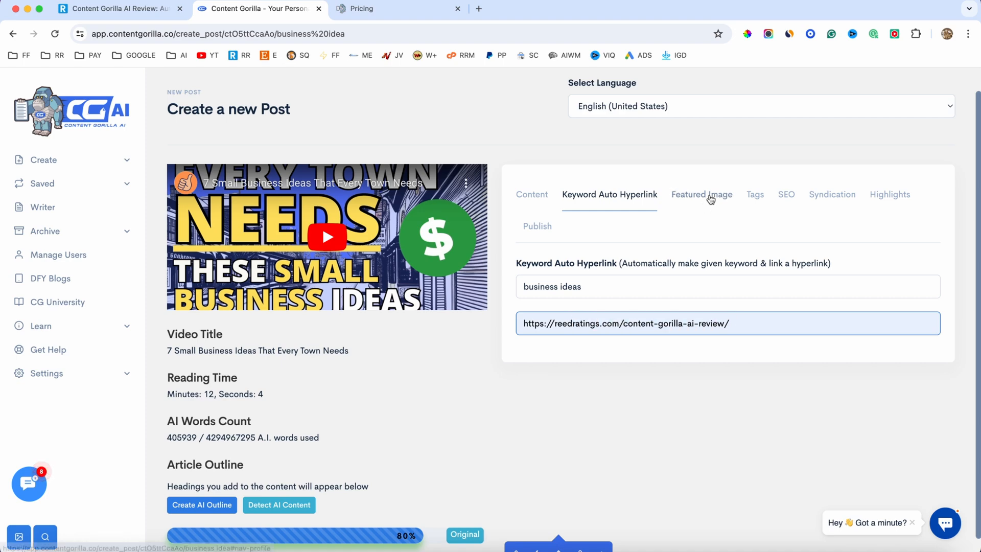
left_click(701, 194)
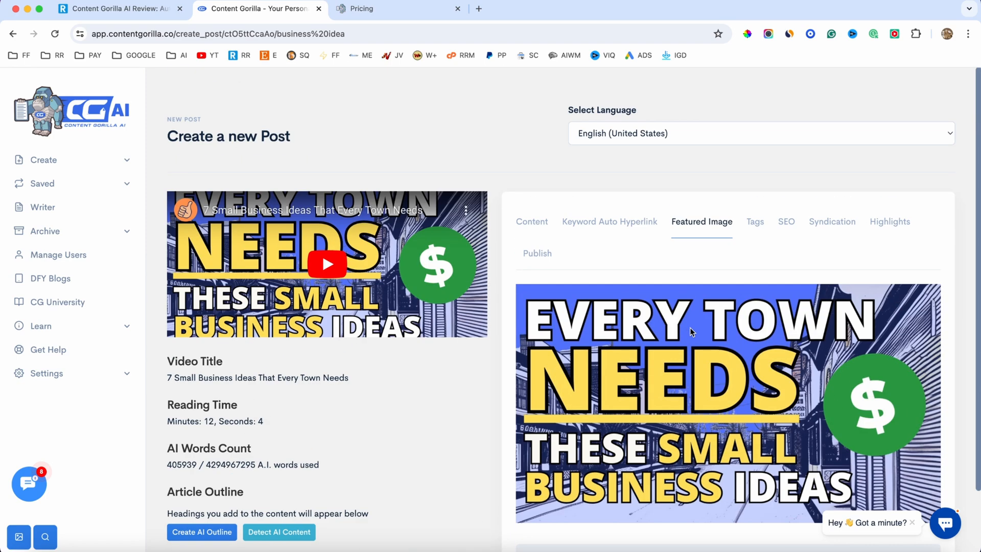
scroll("down", 3)
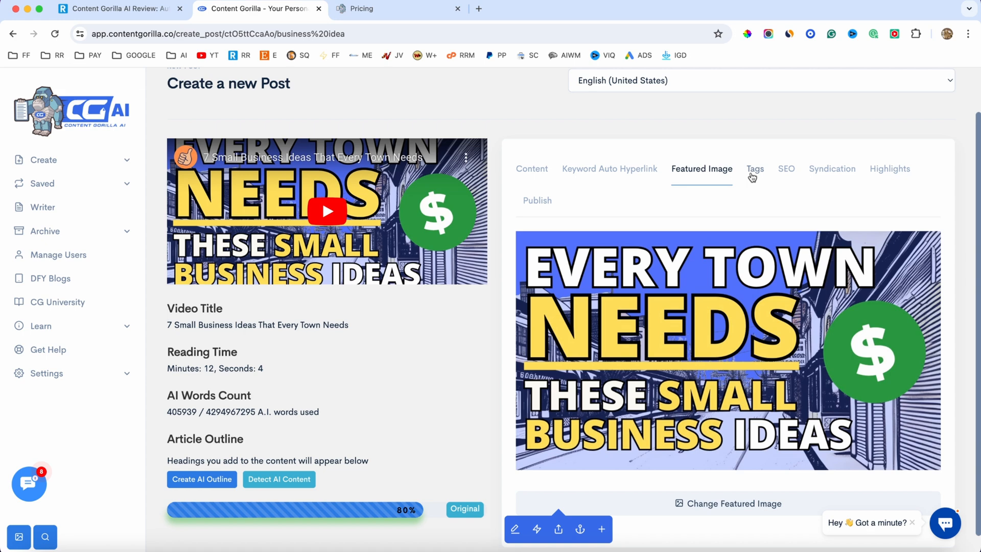
- Fill SEO meta title '7 Small Business Ideas That Every Town Needs' and website reedratings.com
left_click(786, 168)
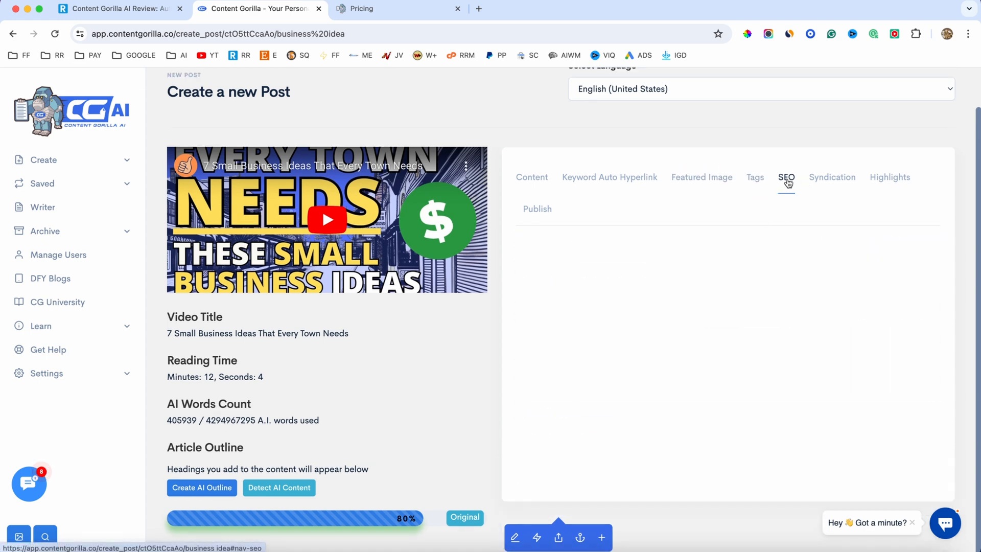
left_click(786, 177)
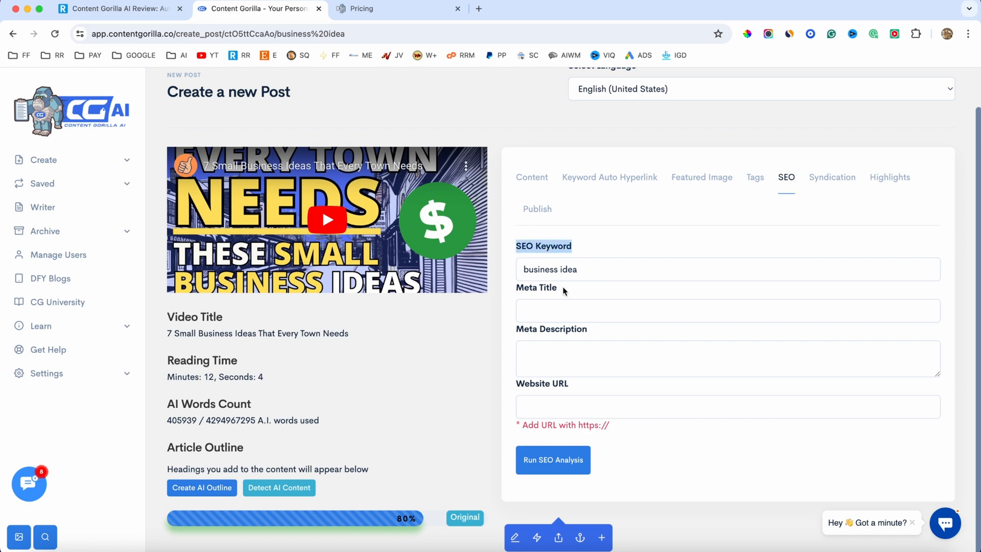
left_click(531, 177)
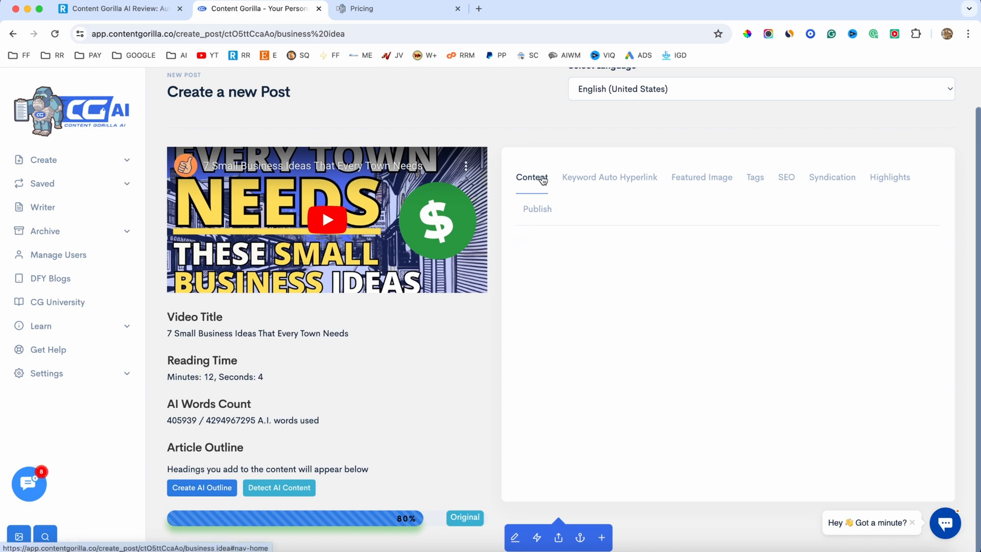
left_click(531, 177)
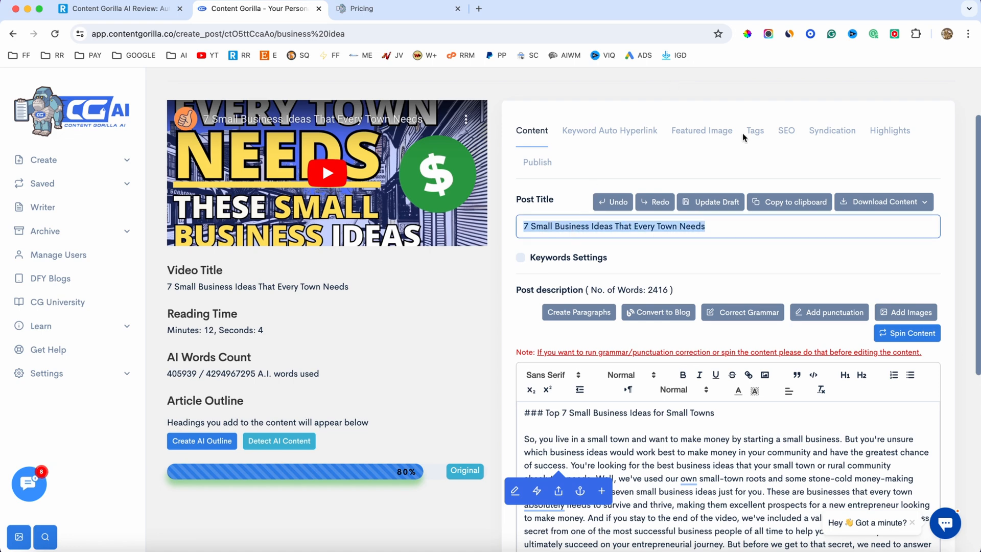
left_click(786, 129)
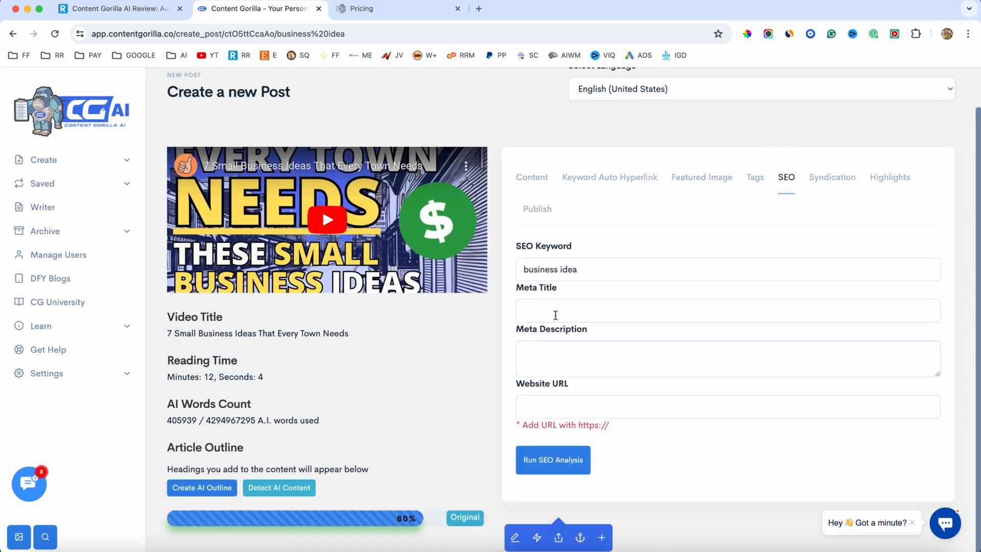
type("7 Small Business Ideas That Every Town Needs")
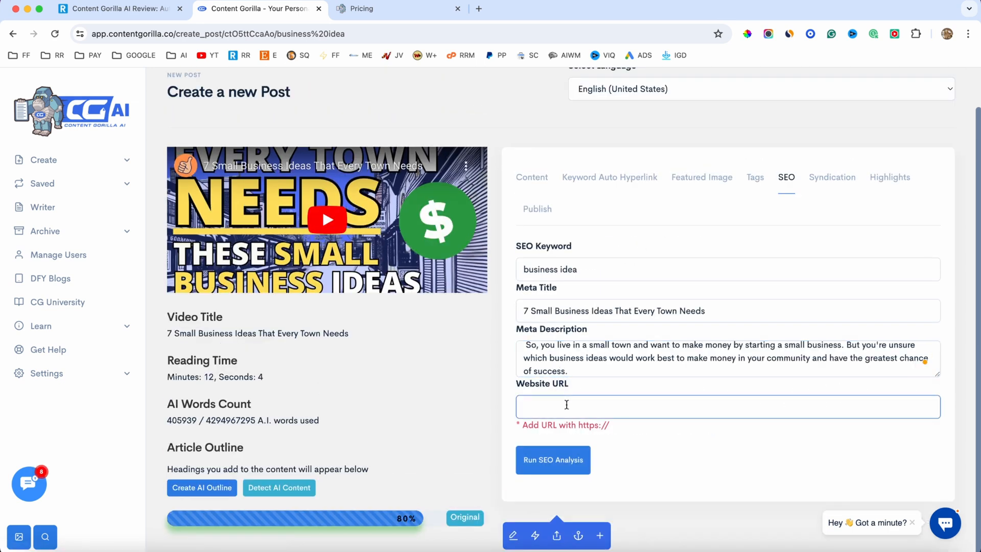
type("reedratings.com")
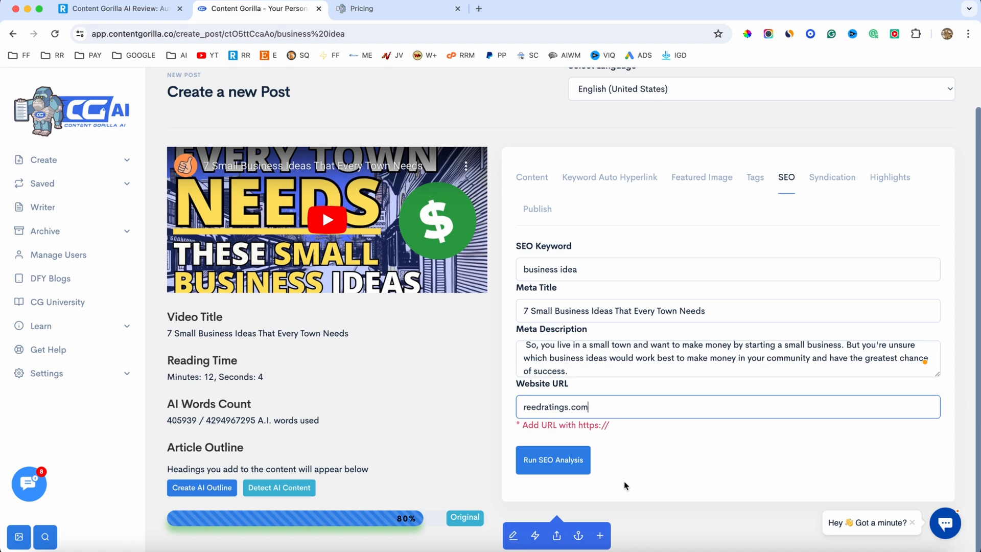
- Run the SEO analysis (63% score) and review relevant words, word, document and headline tasks
left_click(553, 460)
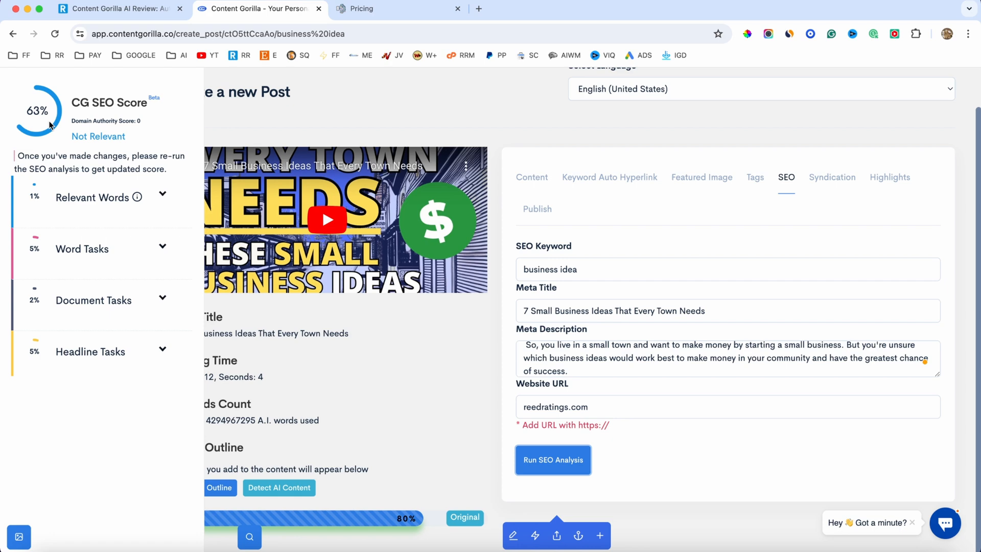
mouse_move(82, 206)
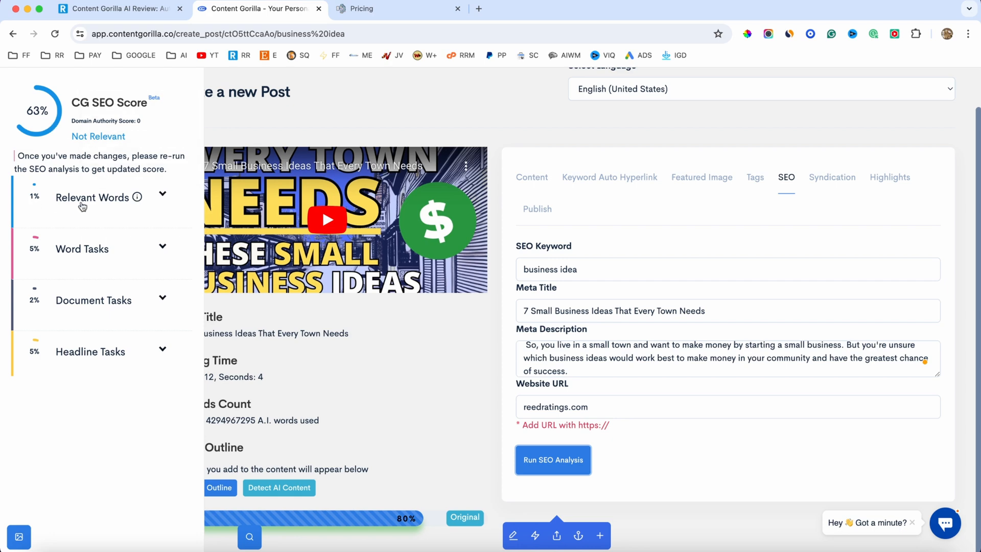
left_click(163, 193)
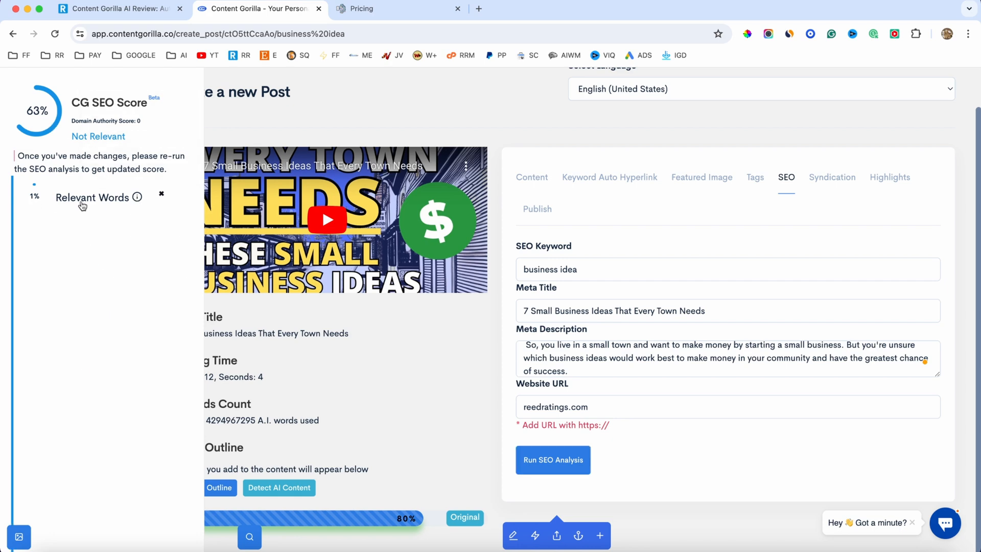
left_click(98, 197)
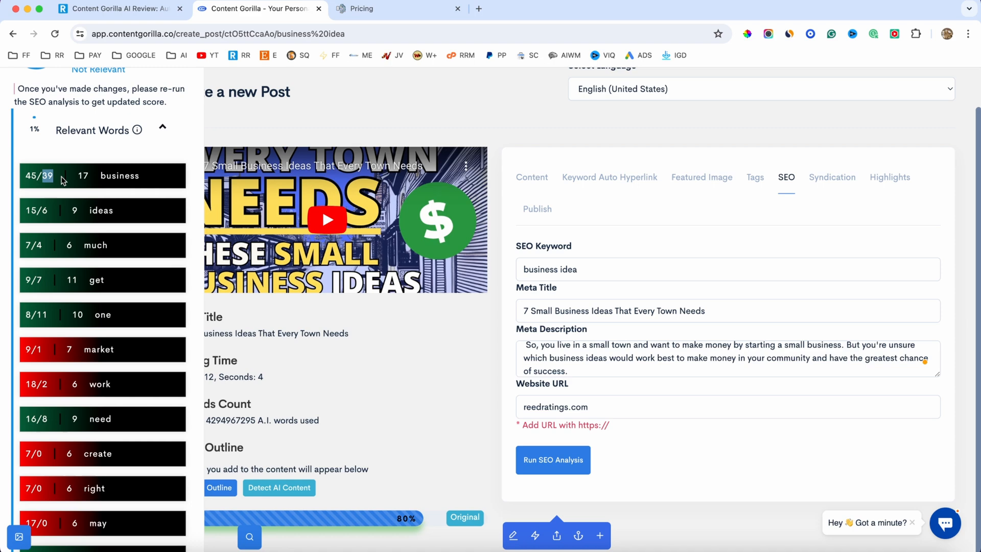
scroll("down", 3)
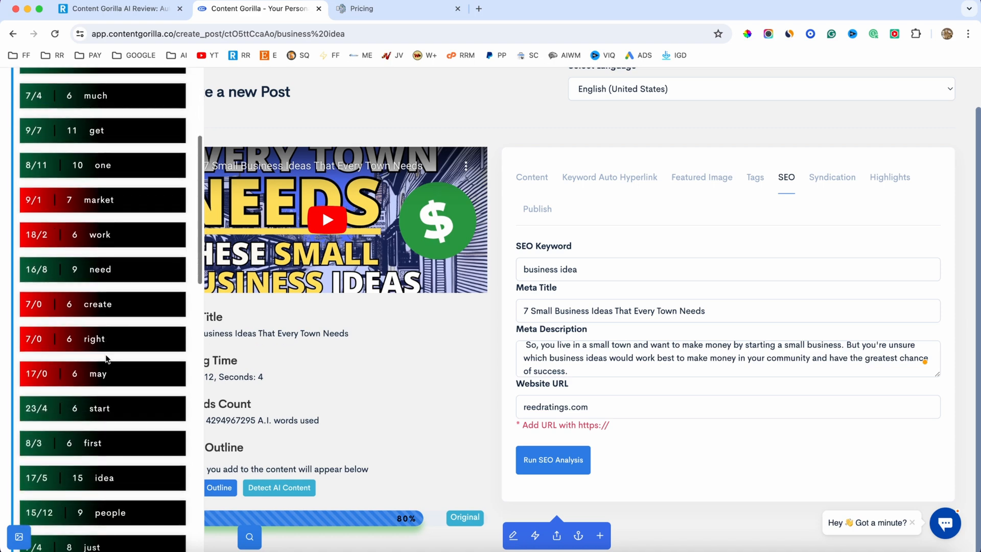
scroll("down", 3)
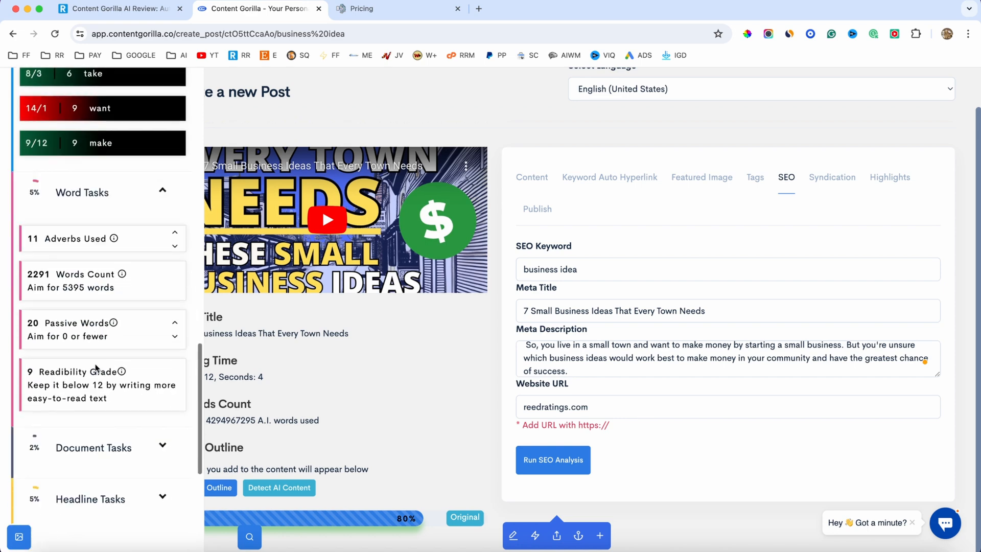
mouse_move(71, 243)
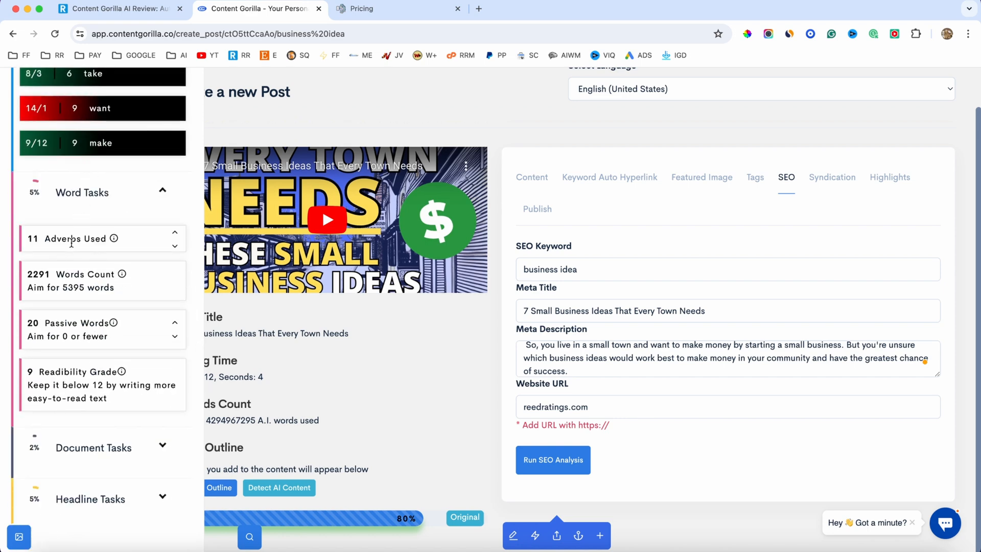
scroll("down", 3)
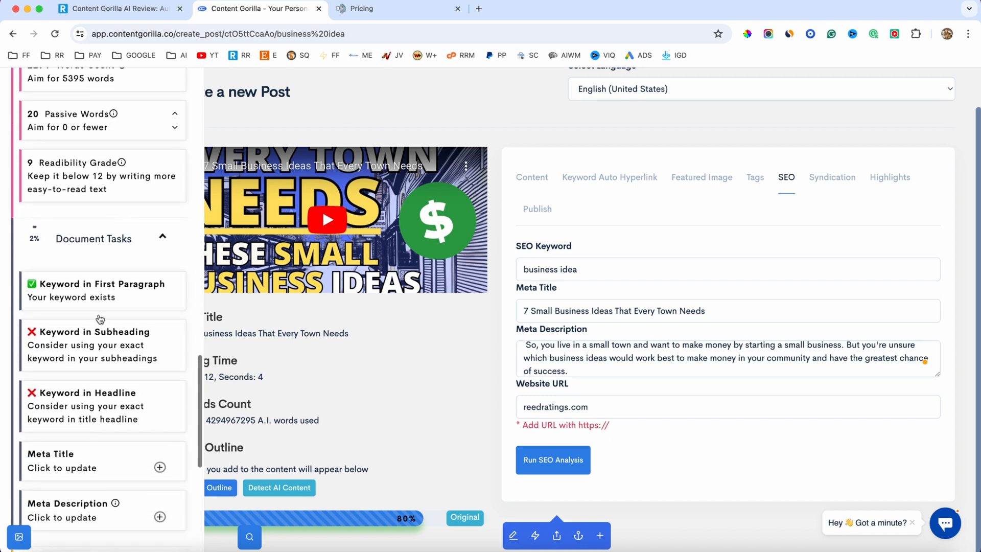
scroll("down", 3)
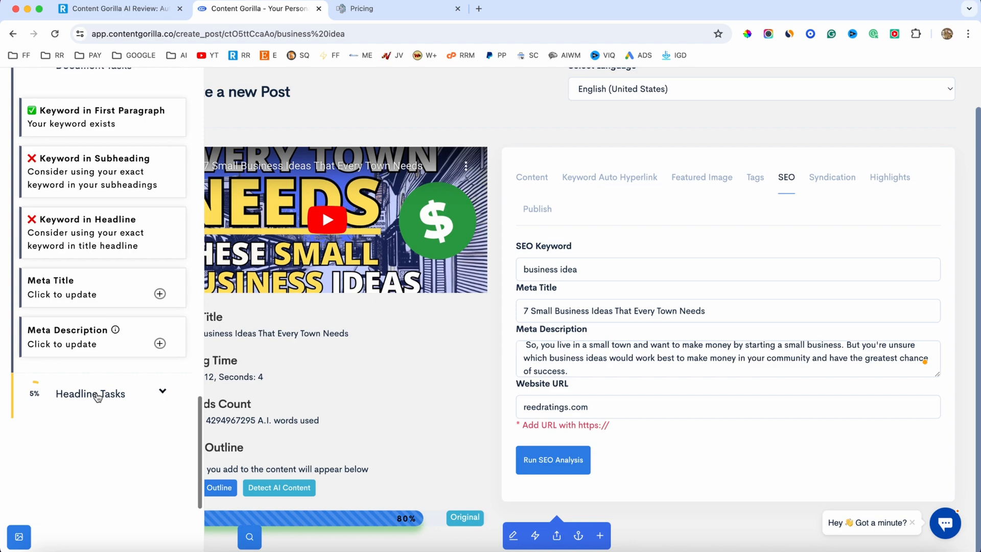
left_click(90, 393)
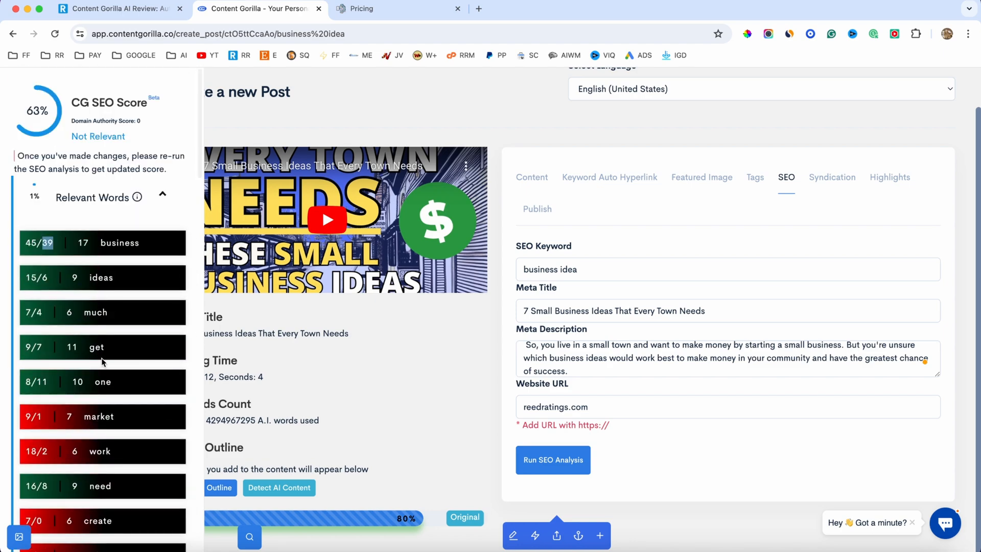
mouse_move(157, 223)
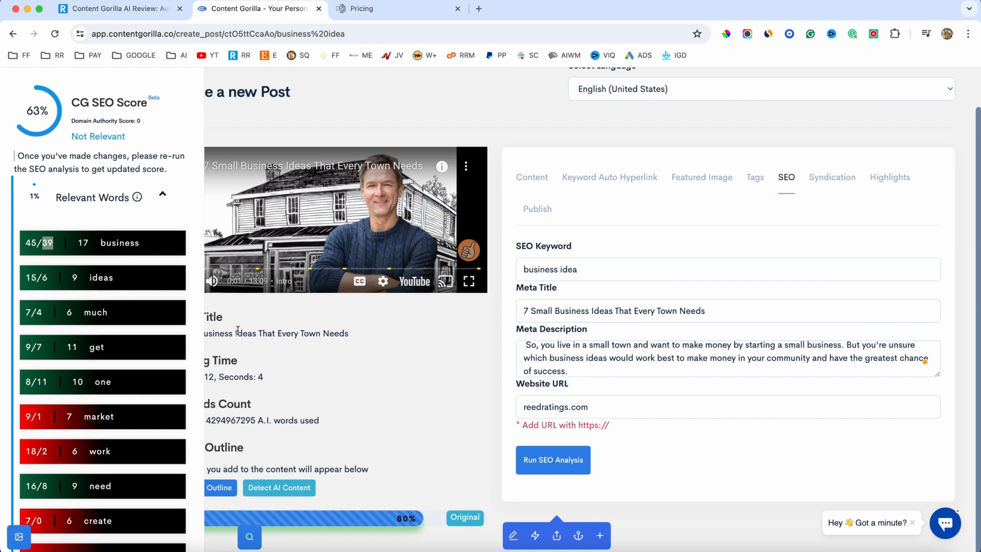
mouse_move(380, 364)
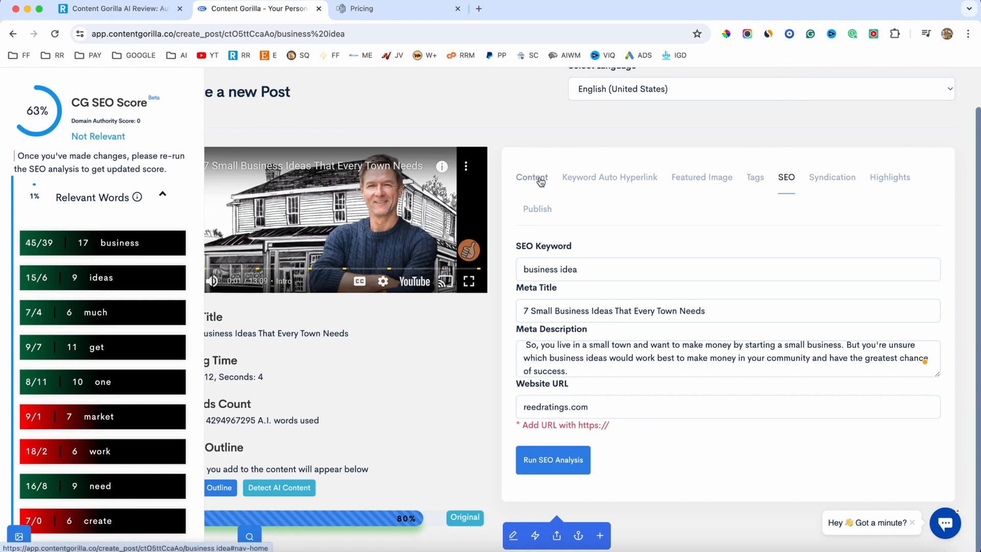
- Return to the post content editor and start Create Child Posts
left_click(532, 177)
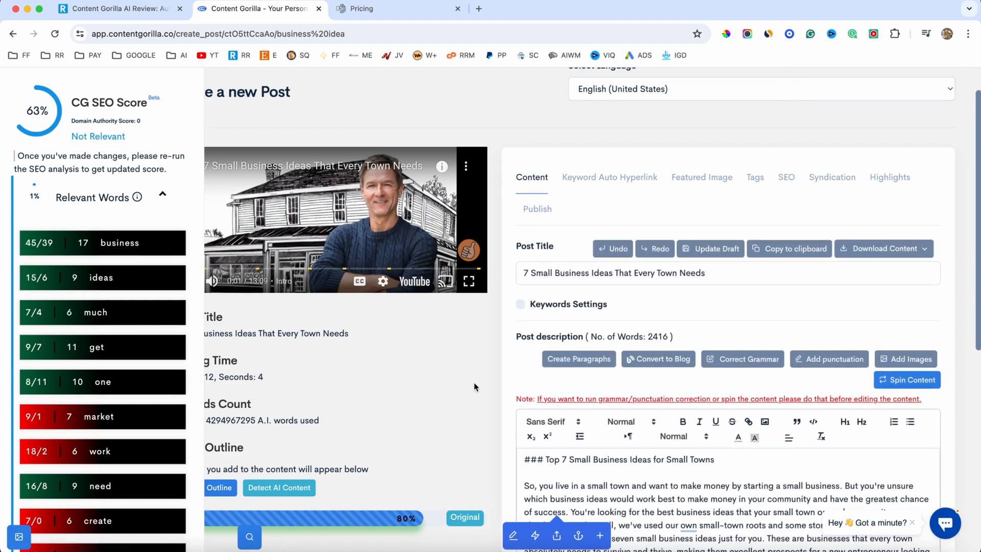
scroll("down", 3)
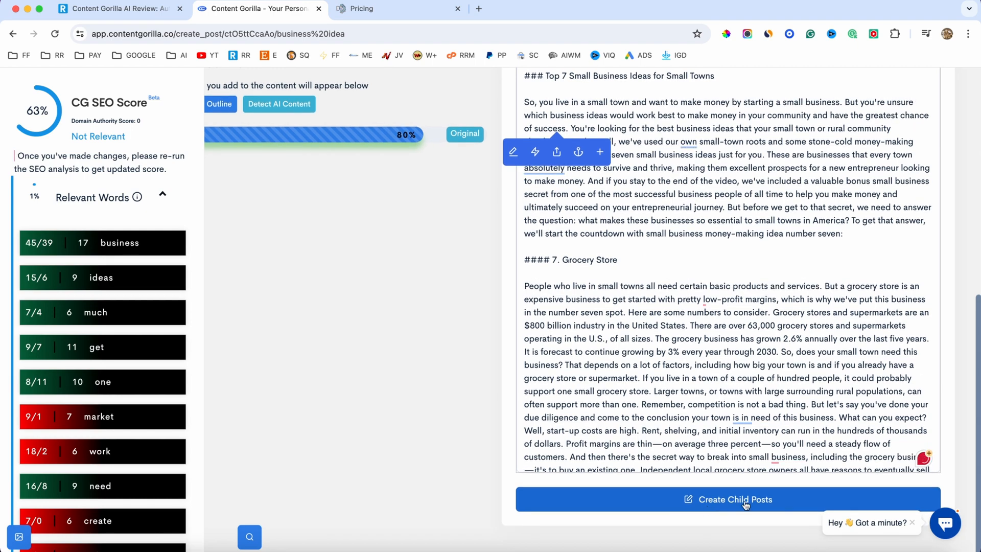
left_click(726, 500)
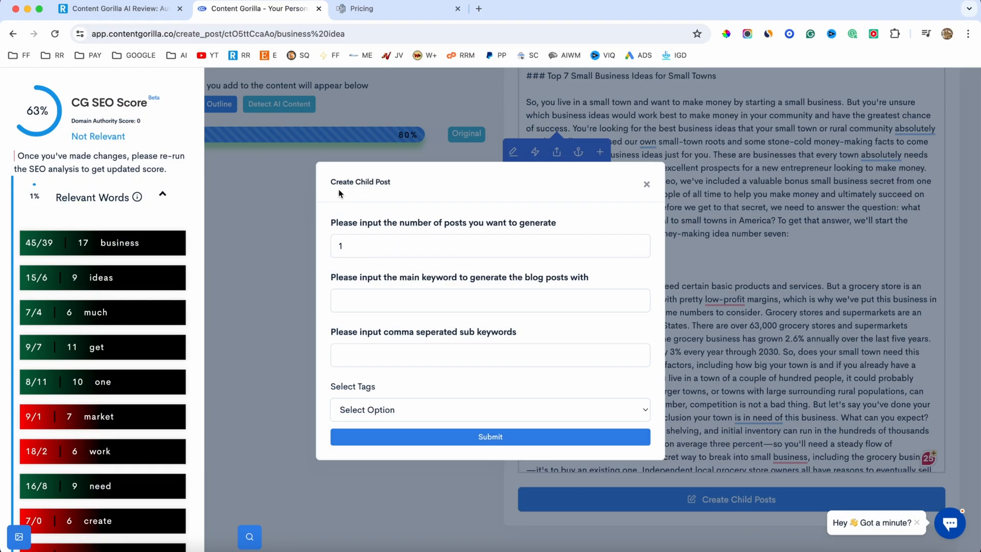
- Request 30 child posts with 'business idea' as main and sub keyword and submit
left_click(490, 246)
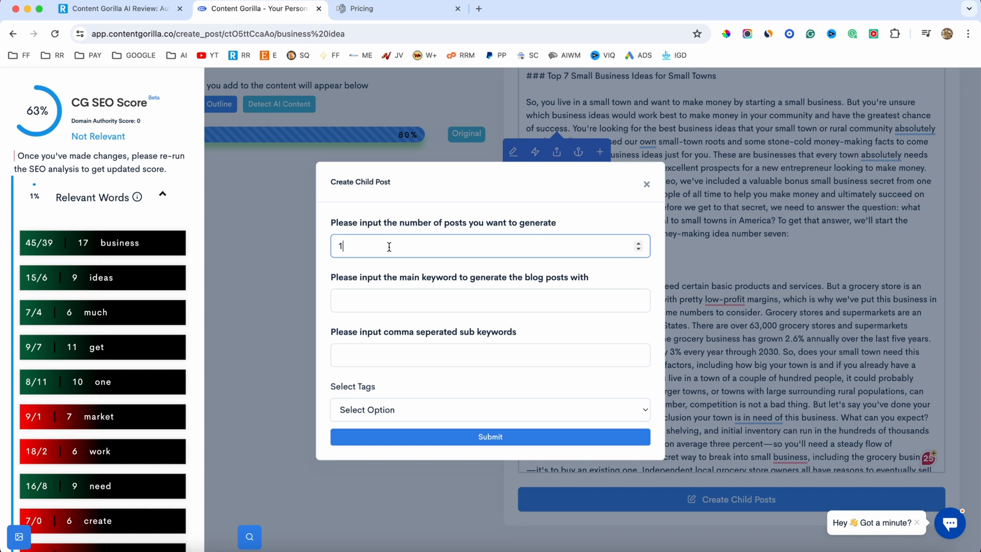
type("30")
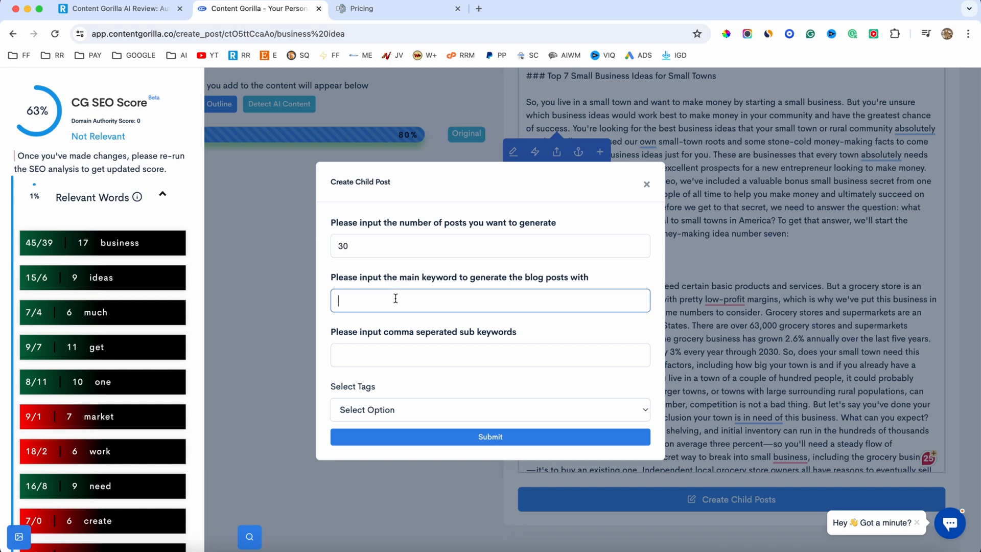
type("business idea")
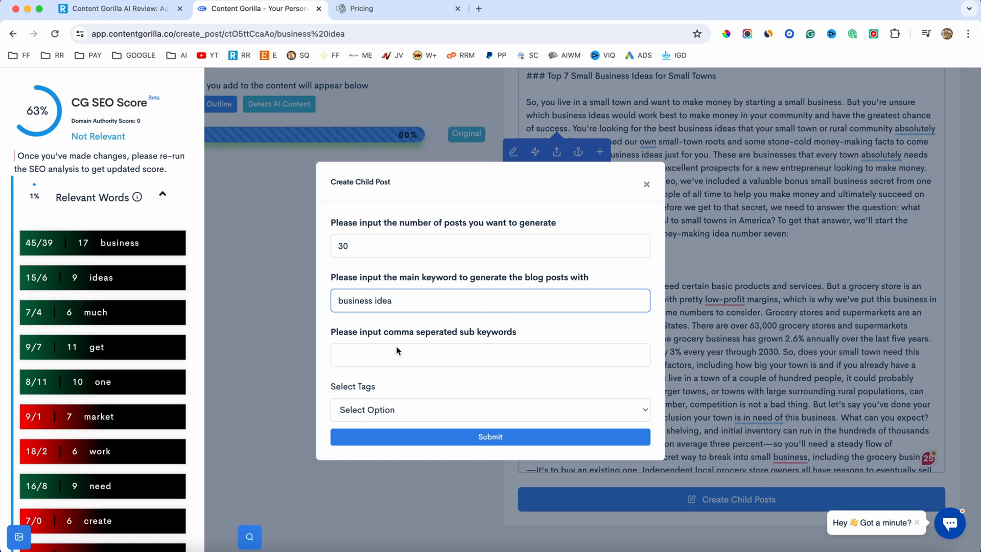
double_click(365, 301)
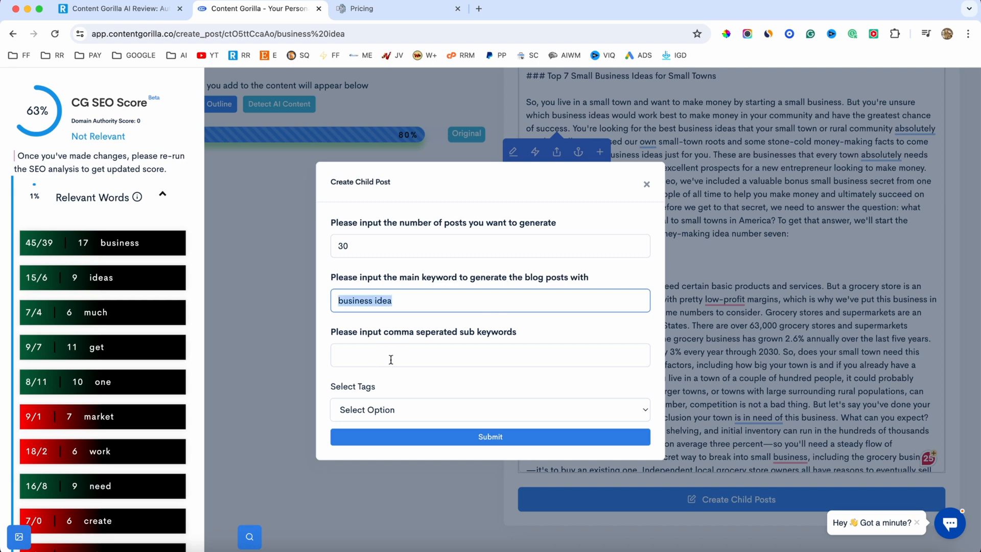
type("business idea,")
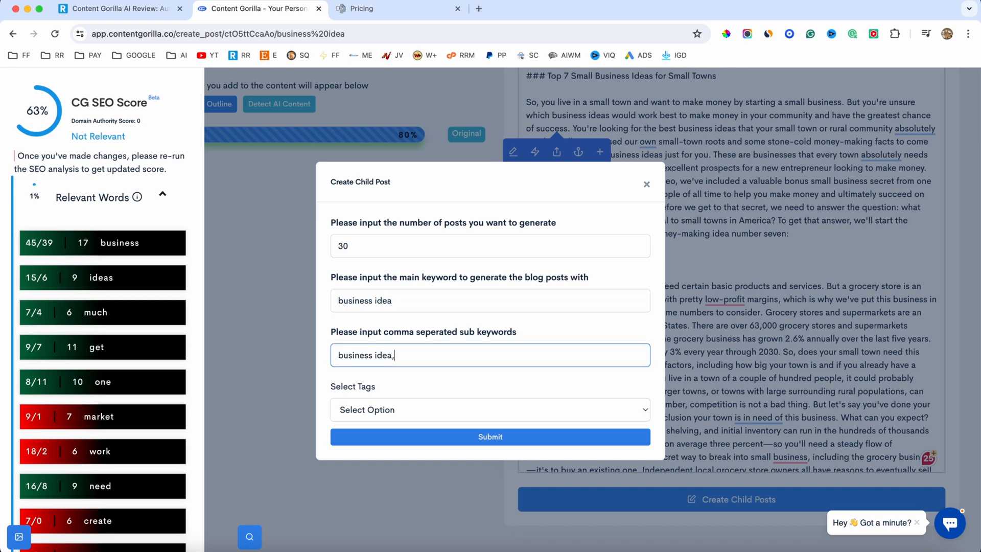
left_click(490, 410)
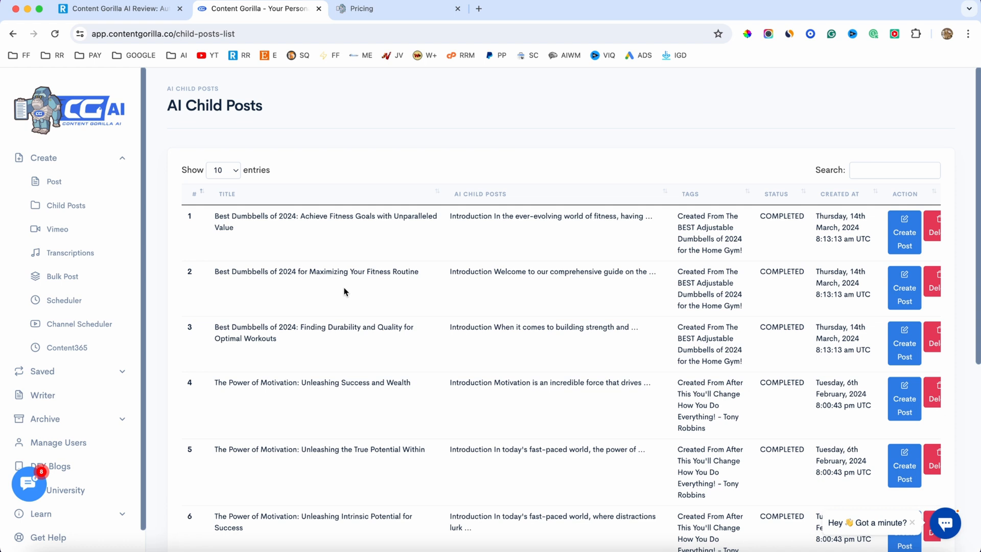
- Visit the transcriptions list and the new transcription upload page
left_click(71, 252)
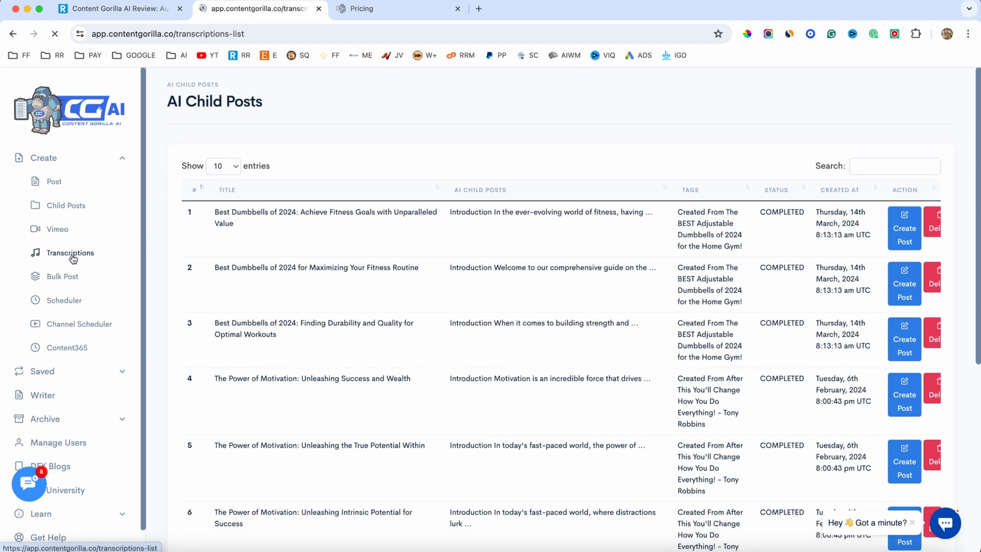
left_click(71, 253)
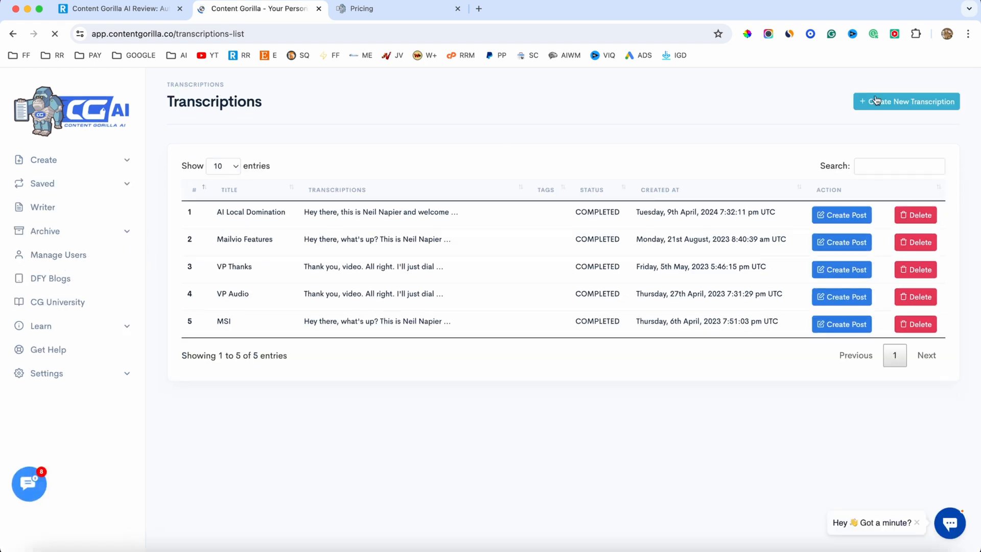
left_click(906, 101)
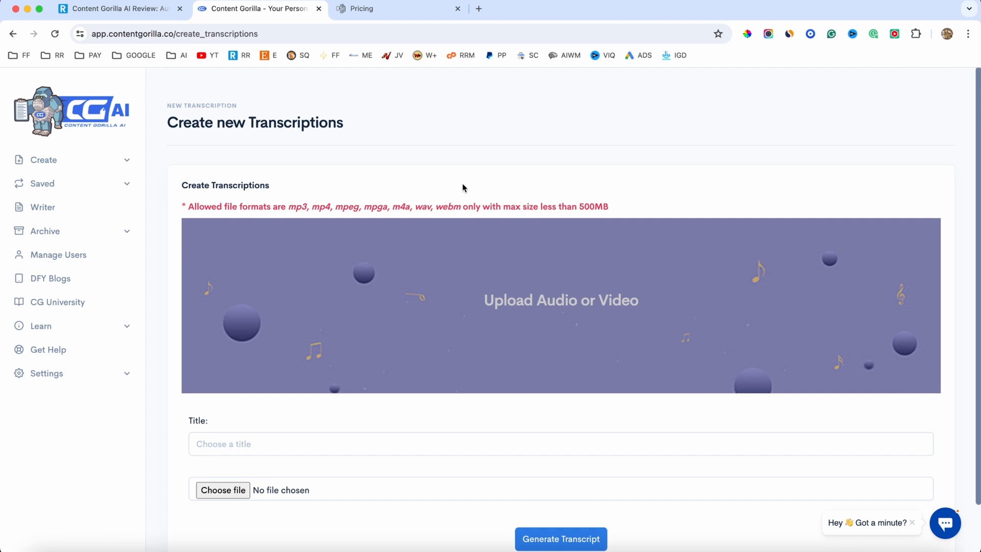
scroll("down", 3)
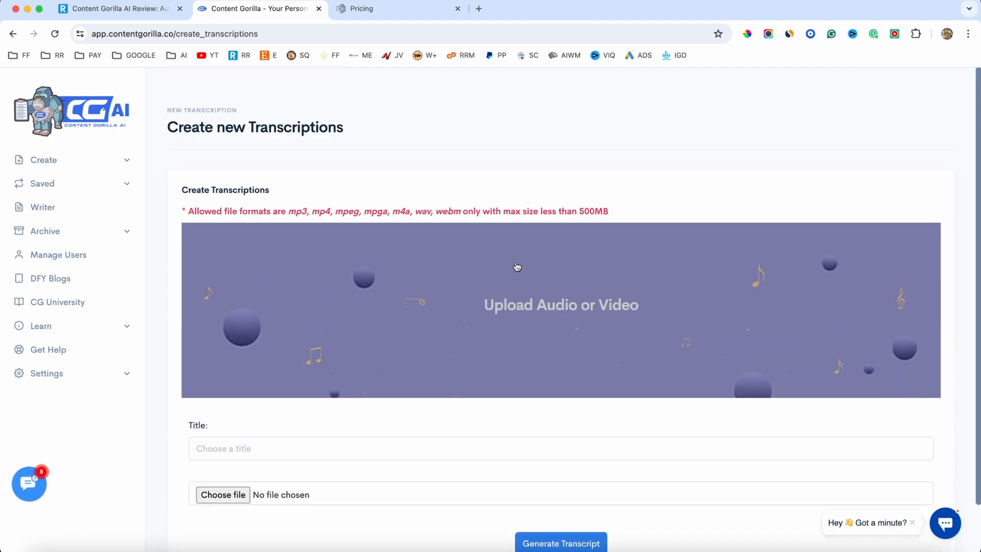
scroll("down", 3)
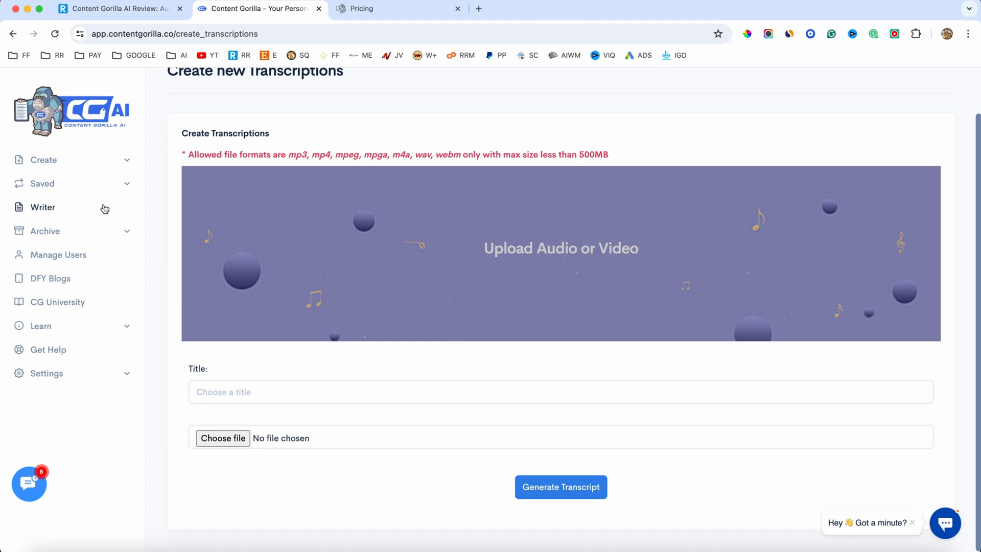
- Browse the Create menu entries including Vimeo search, then return to the main dashboard
left_click(44, 159)
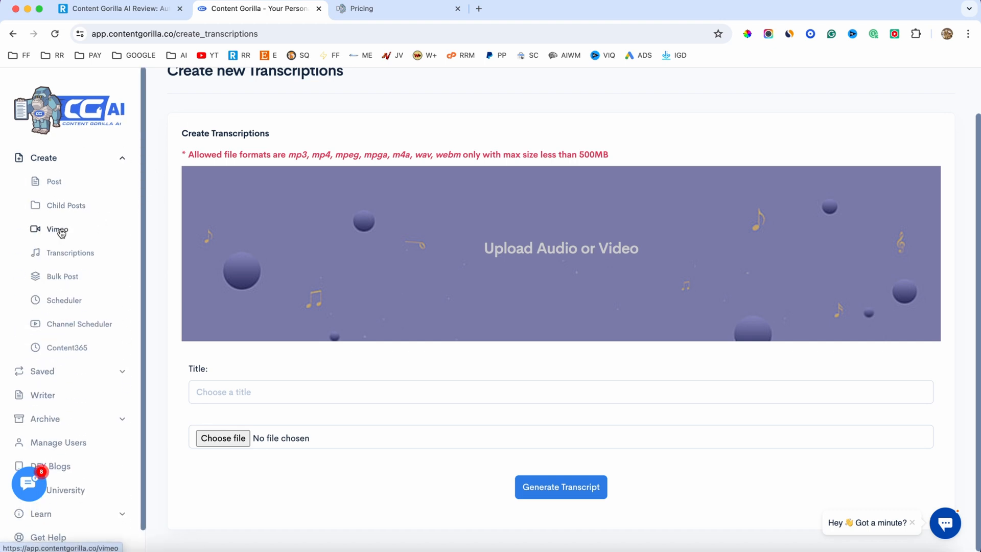
left_click(56, 230)
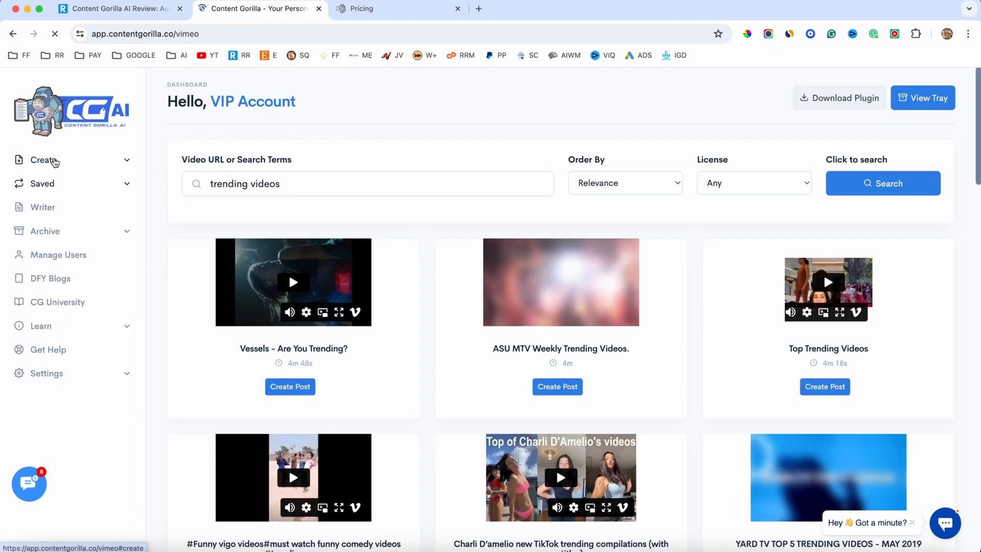
left_click(43, 159)
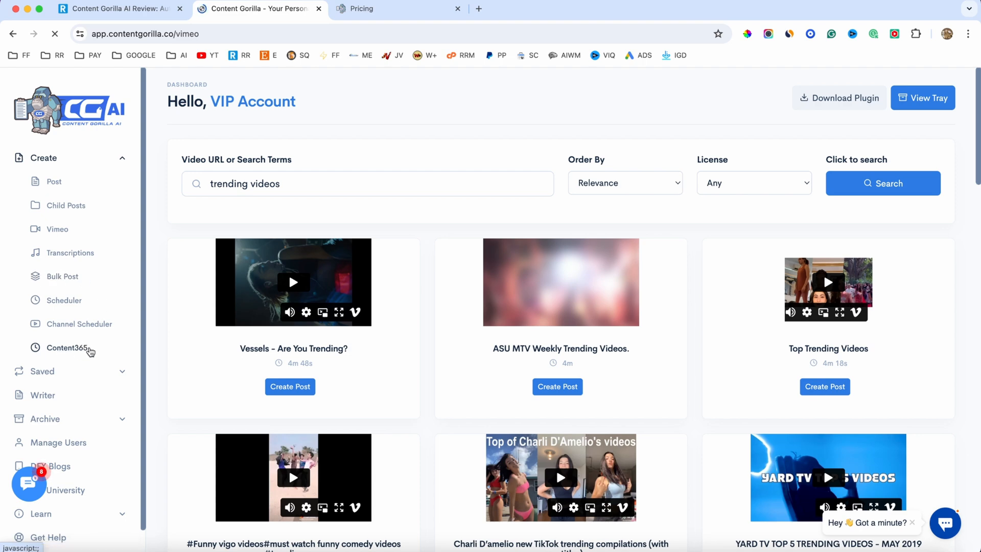
left_click(42, 348)
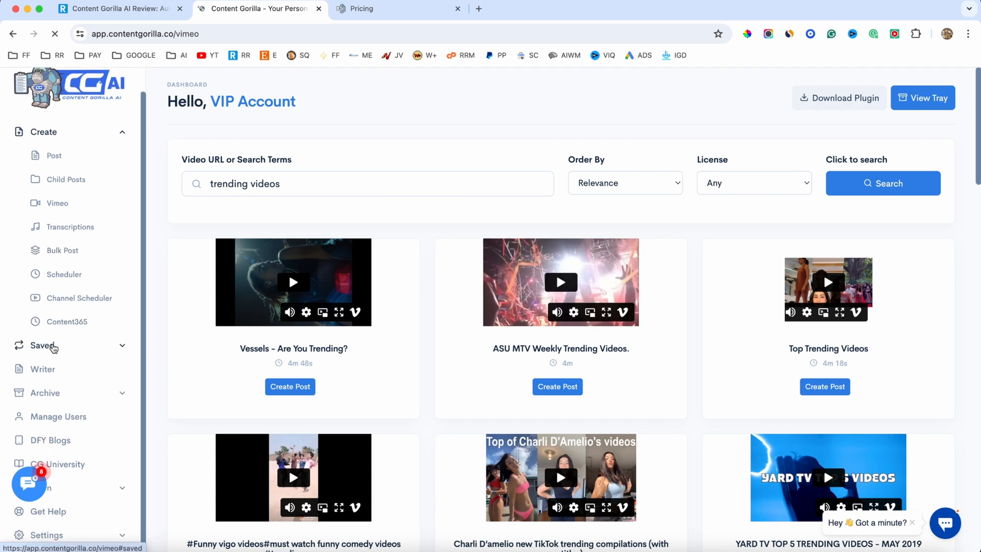
left_click(43, 344)
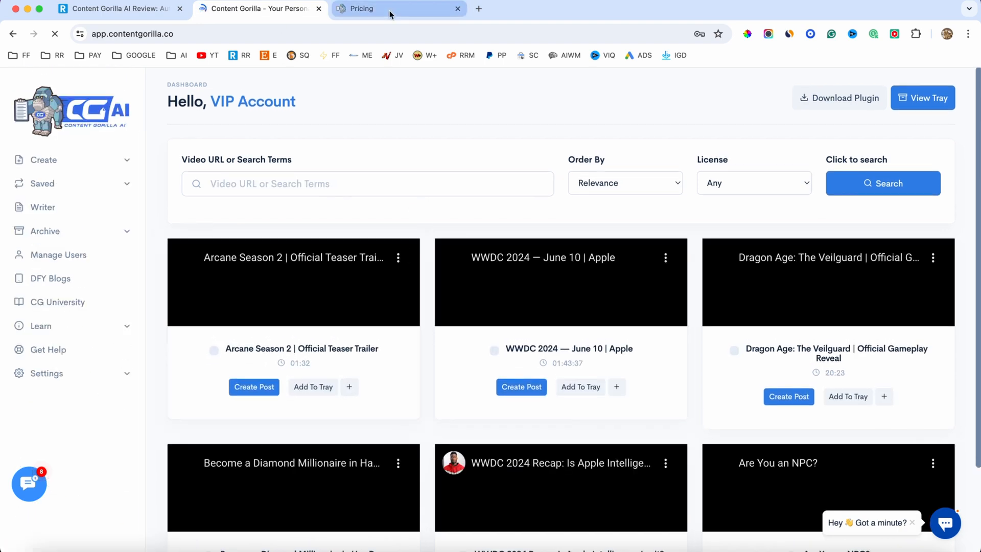
- View the yearly plans (Kickoff free, Creator $99, Team $299, Agency $1,497), then return to the review article
left_click(359, 8)
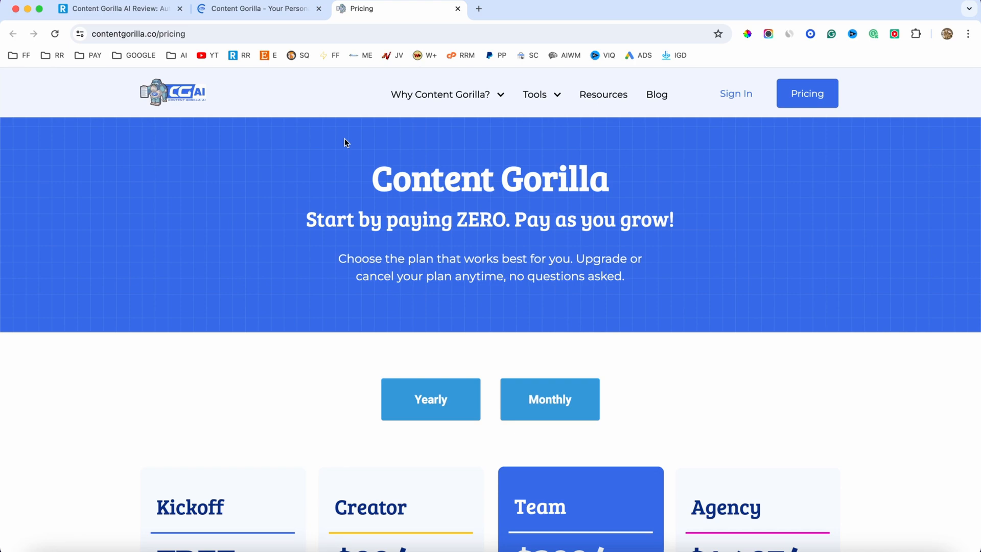
scroll("down", 3)
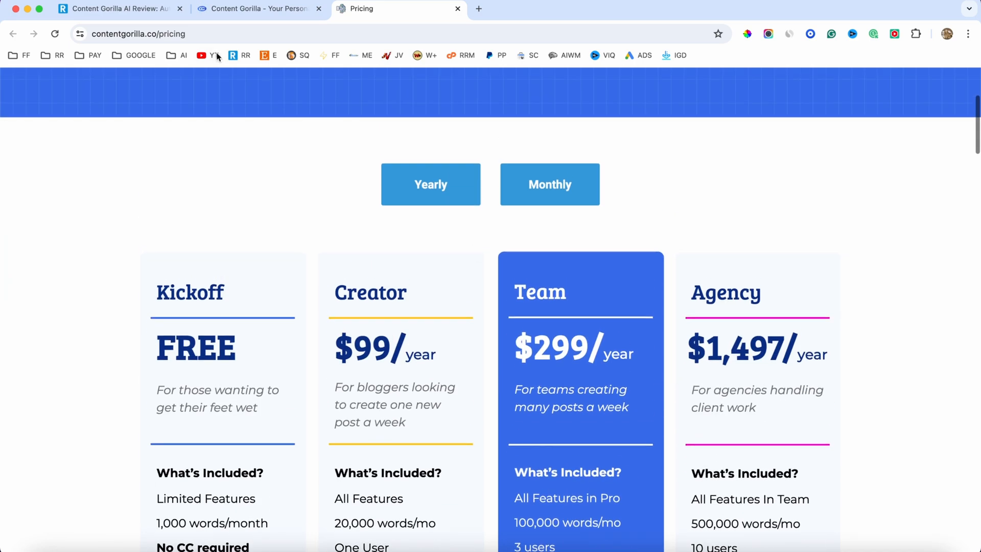
left_click(119, 9)
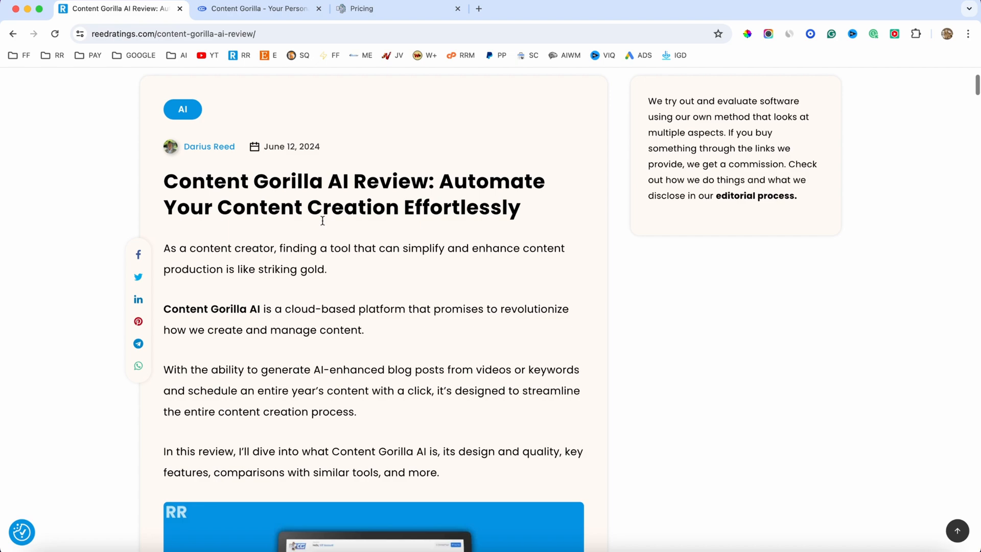
- Scroll the review's Pricing & Upsells section, reading the Custom Prompting item and the first OTO lists
scroll("down", 3)
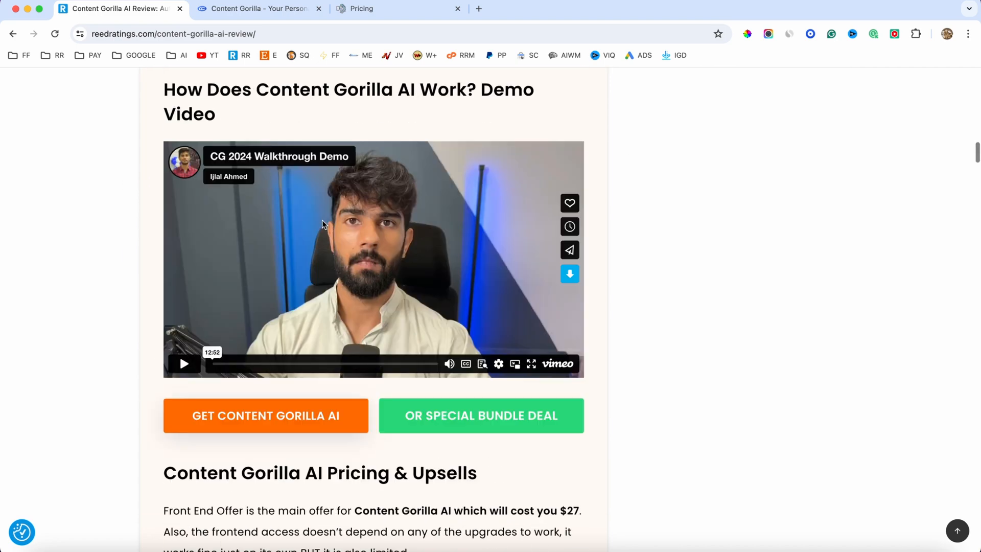
scroll("down", 3)
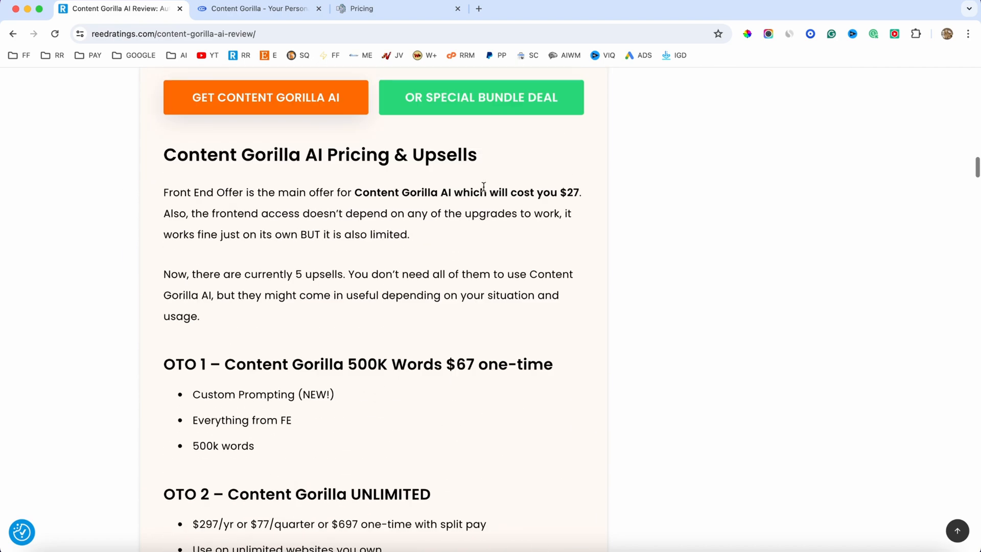
scroll("down", 3)
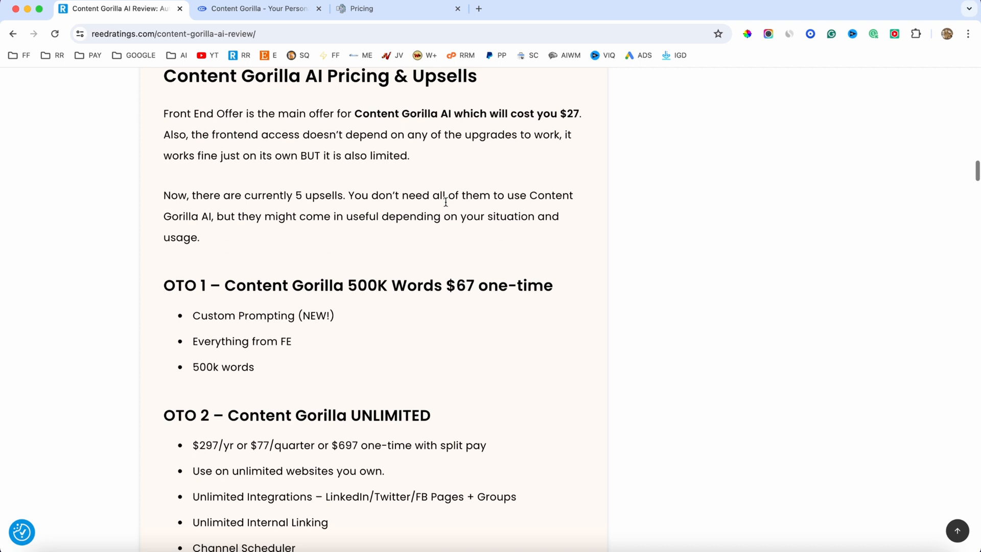
scroll("down", 3)
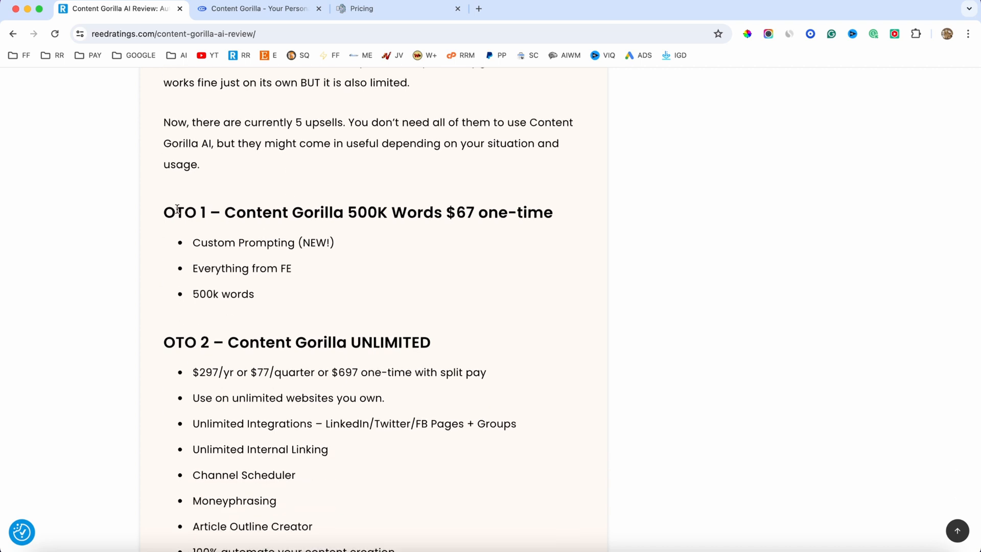
double_click(367, 213)
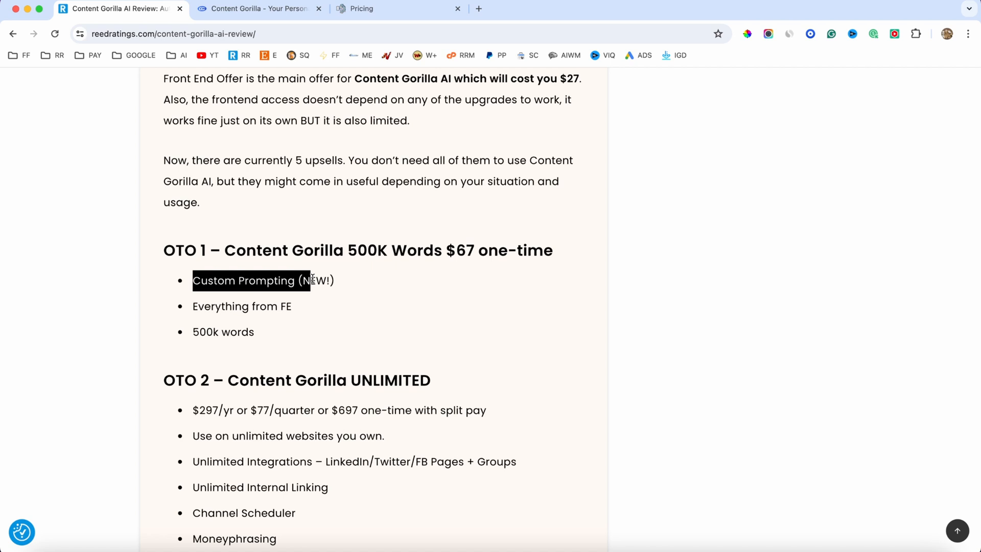
scroll("down", 3)
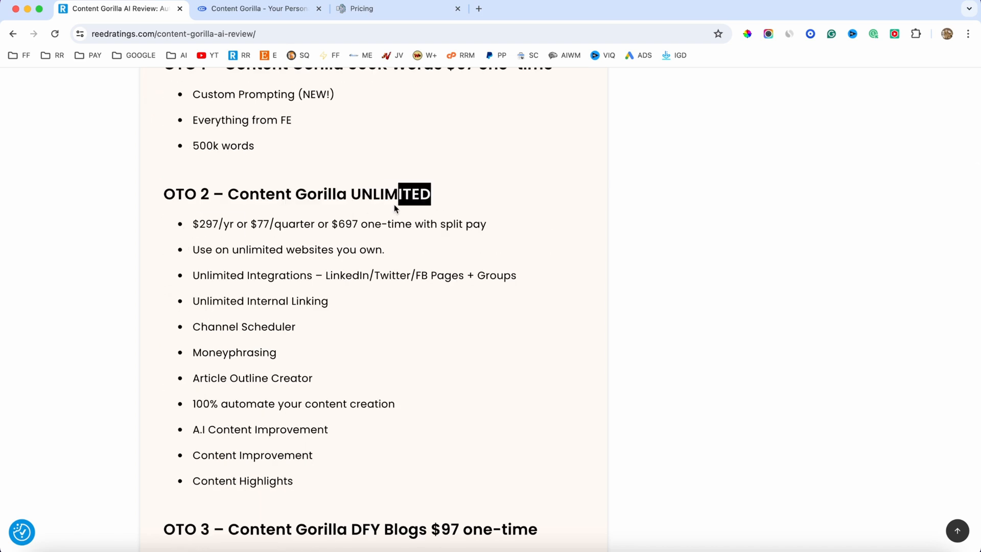
scroll("down", 3)
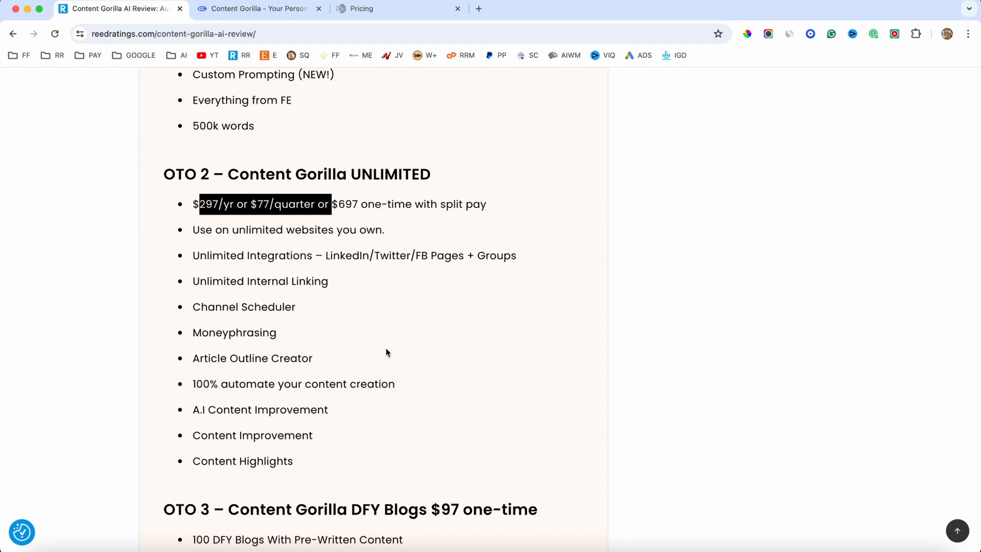
scroll("down", 3)
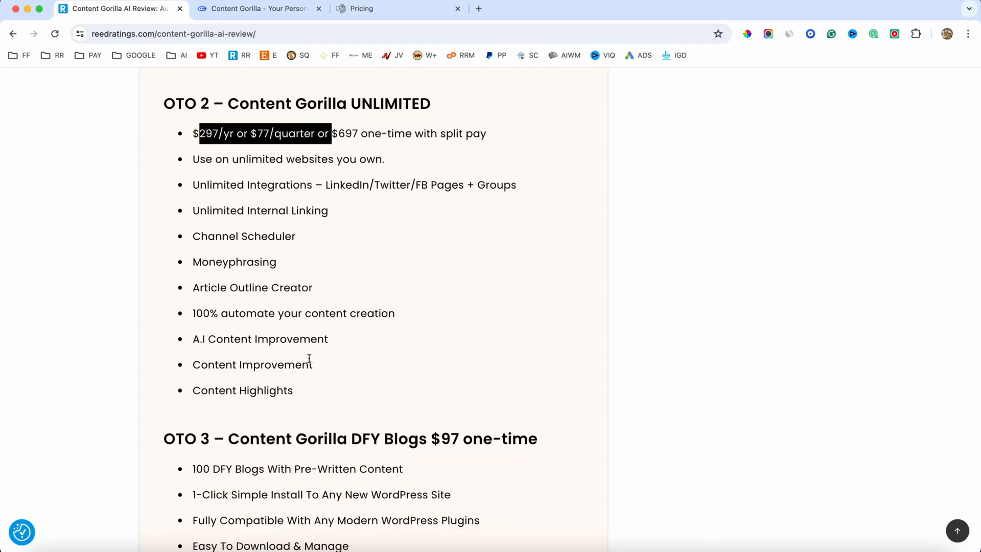
scroll("down", 3)
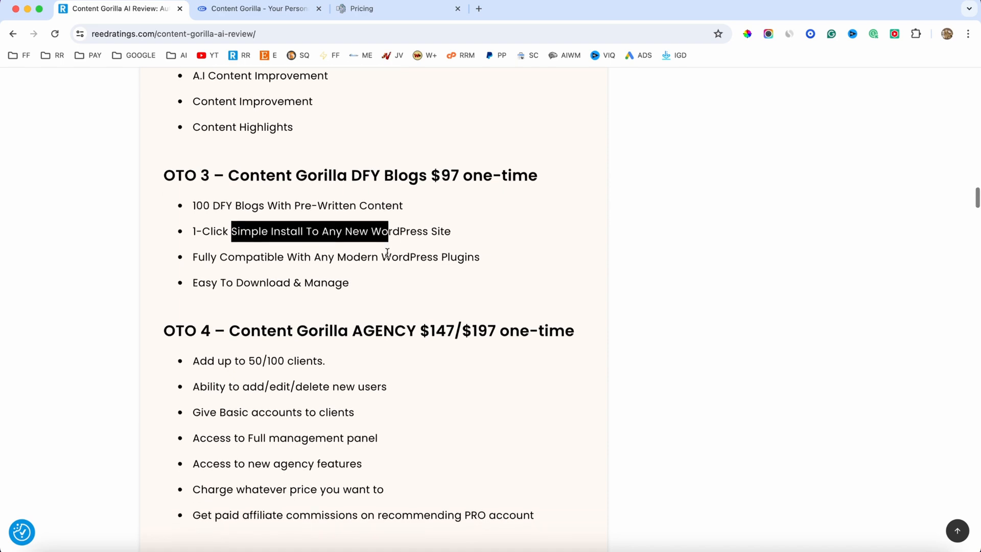
- Continue down through the Unlimited, DFY Blogs, Agency and Press Profits upsells to the Bundle Deal heading
scroll("down", 3)
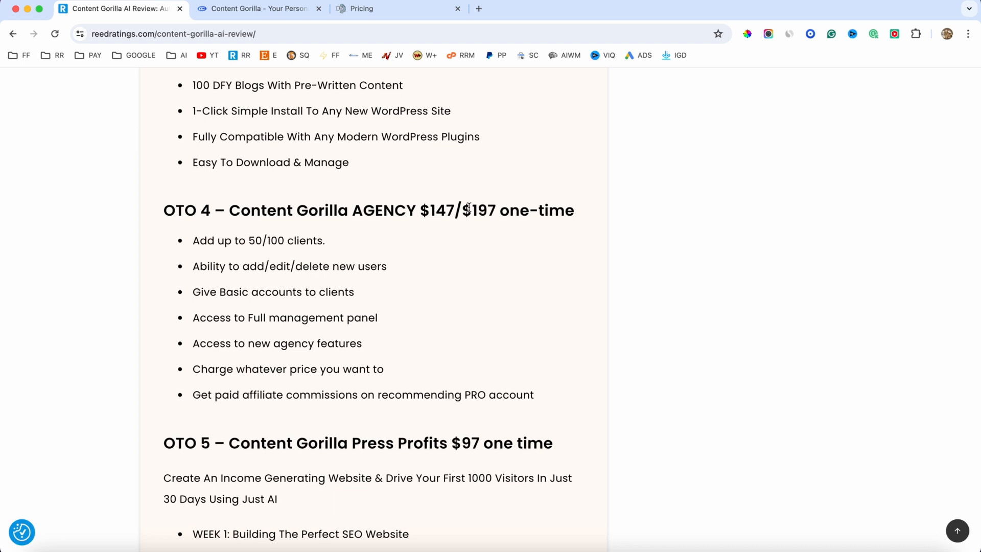
scroll("down", 3)
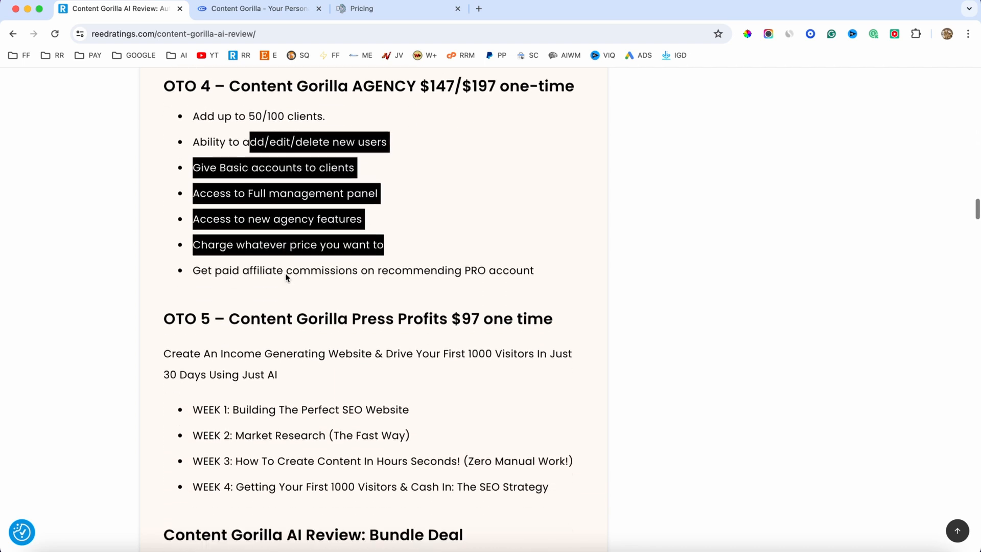
scroll("down", 3)
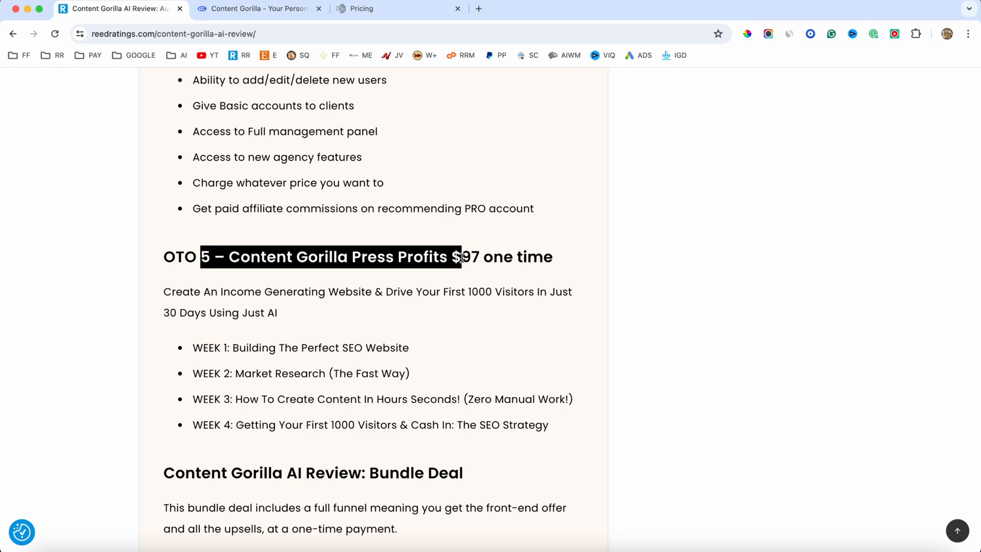
scroll("down", 3)
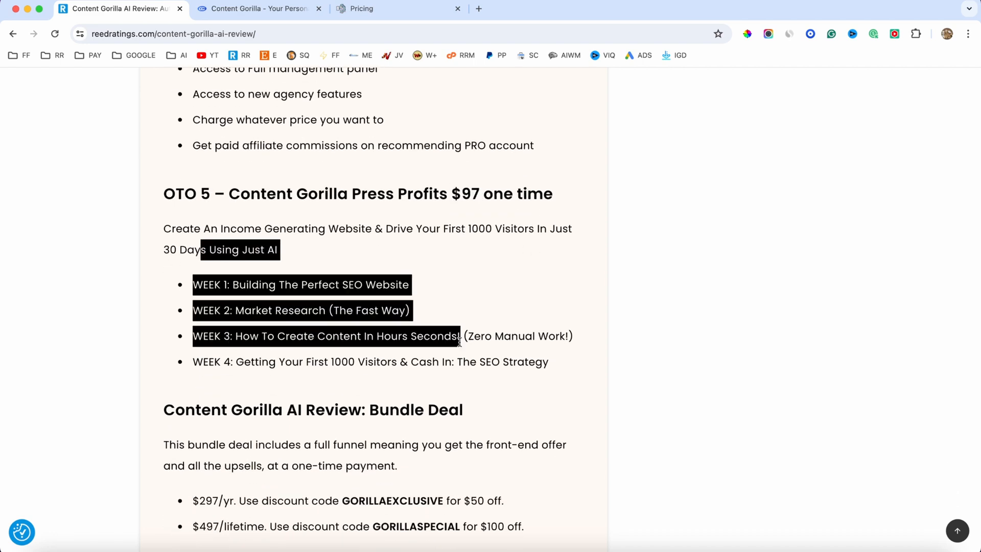
scroll("down", 3)
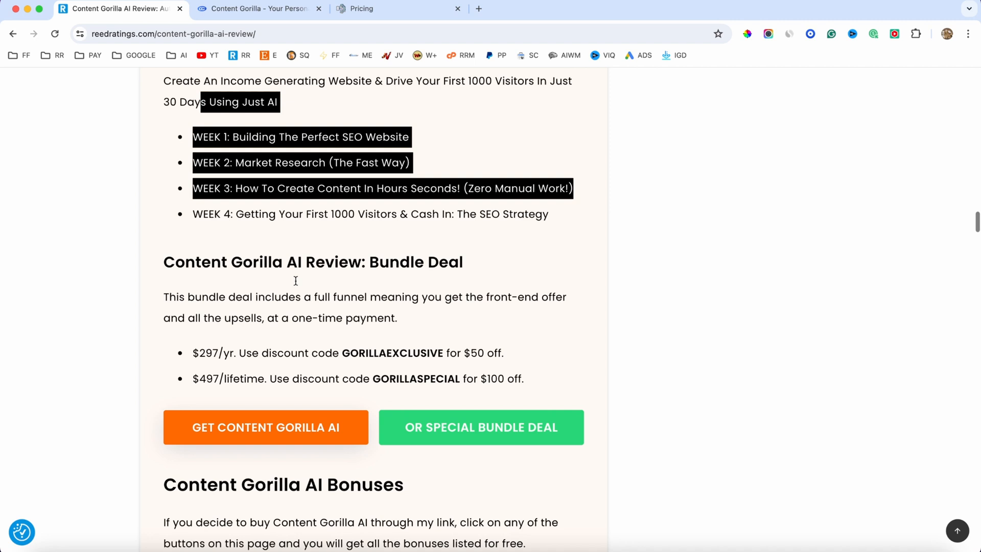
- Read the Bundle Deal lines with the $50 and $100 off discount codes
scroll("down", 3)
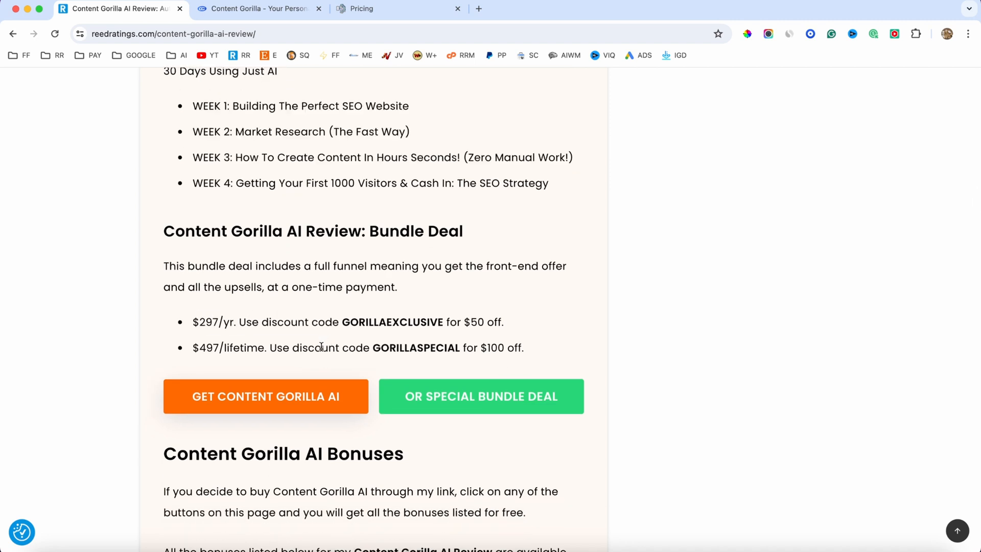
double_click(279, 322)
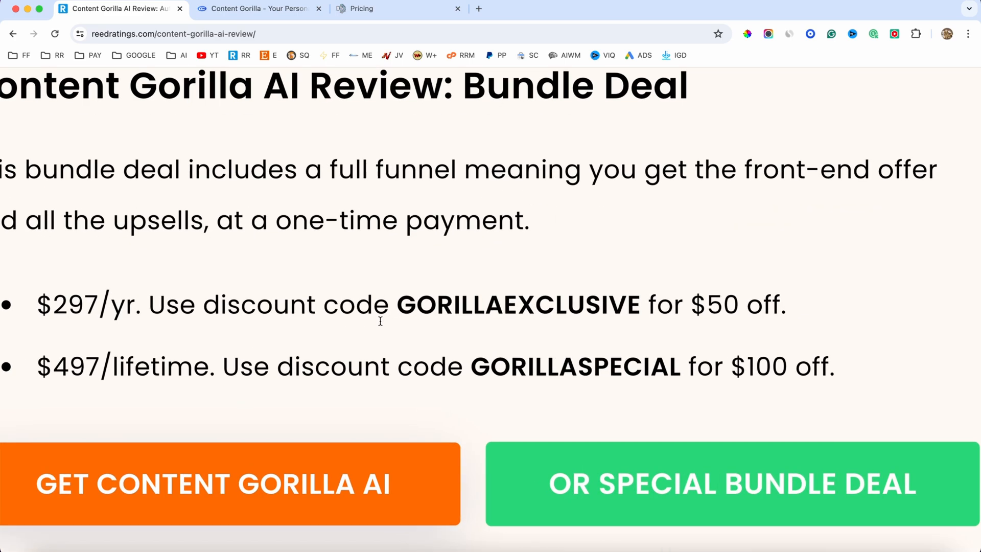
scroll("down", 3)
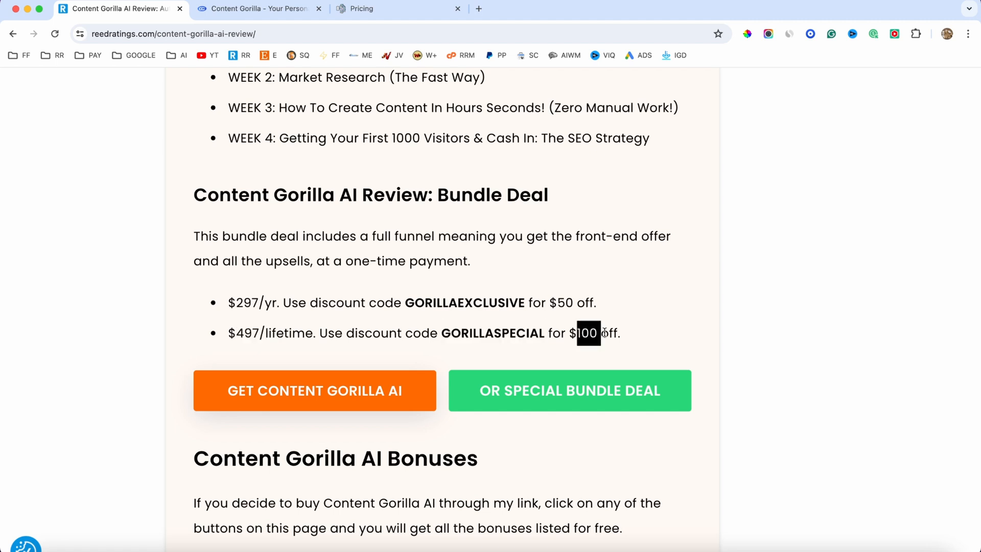
scroll("down", 3)
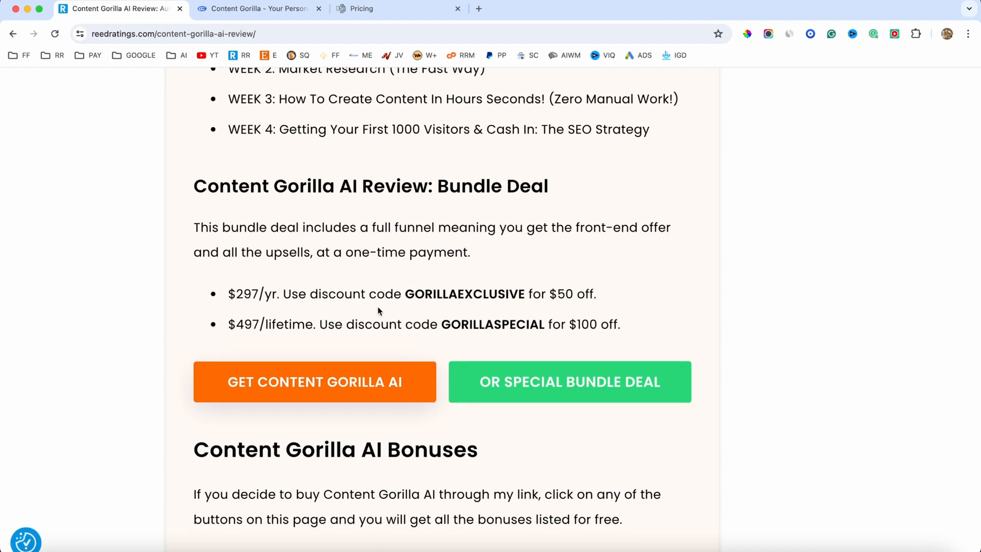
- Scroll past the buy buttons through the Bonuses section to the Gradient QR Code account bonus
scroll("down", 3)
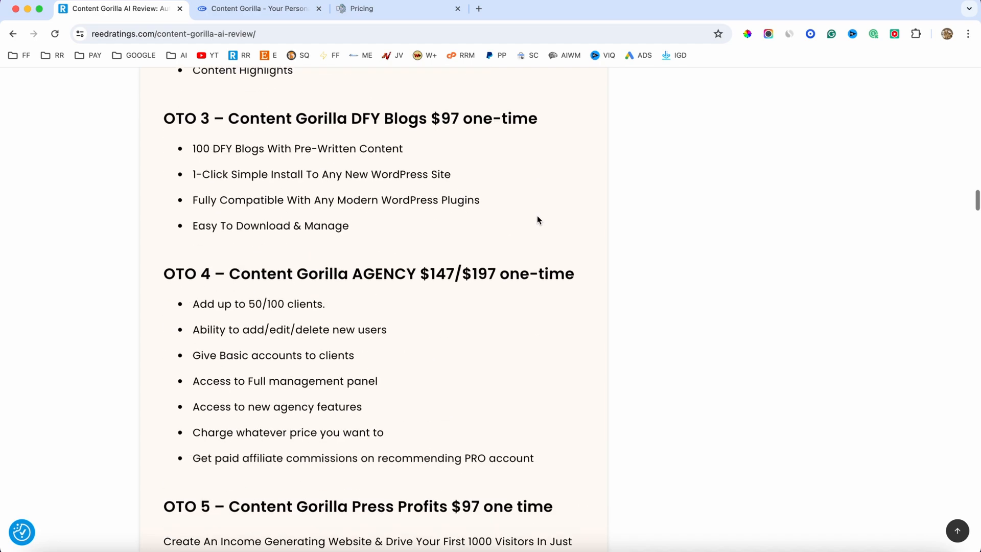
scroll("down", 3)
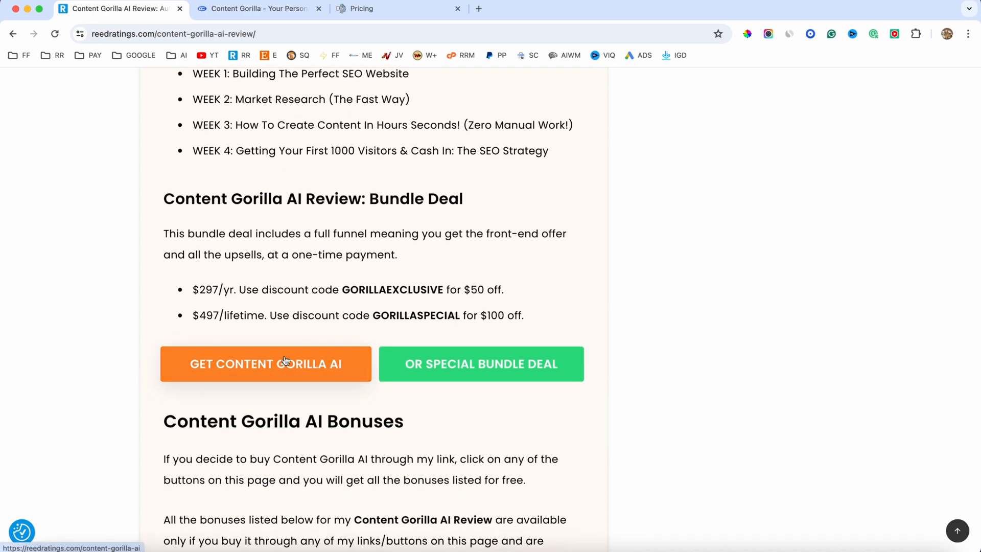
scroll("down", 3)
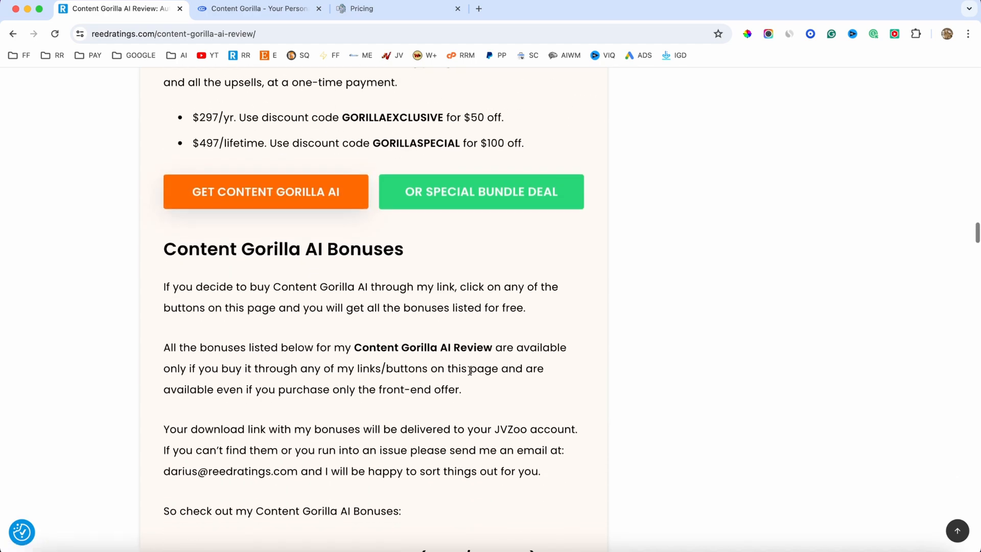
scroll("down", 3)
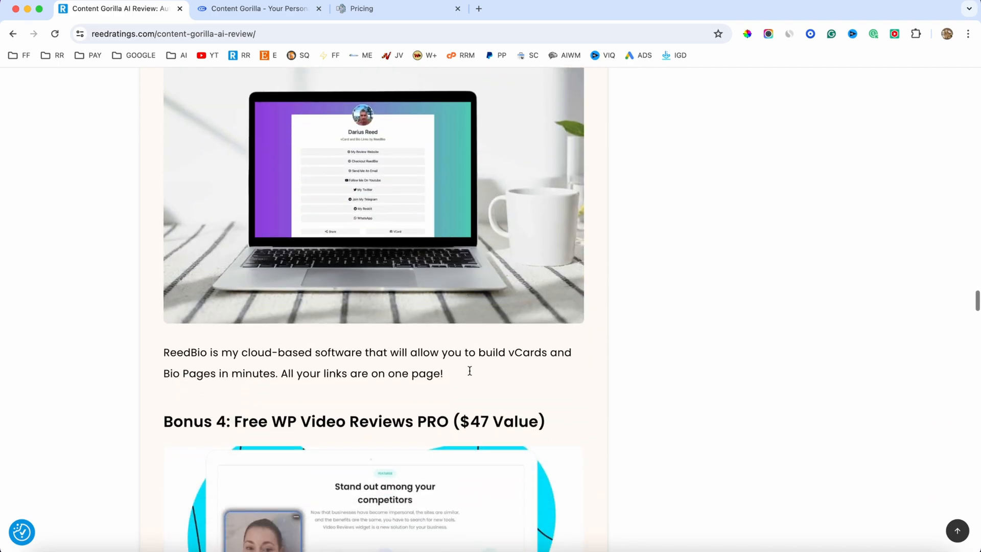
scroll("down", 3)
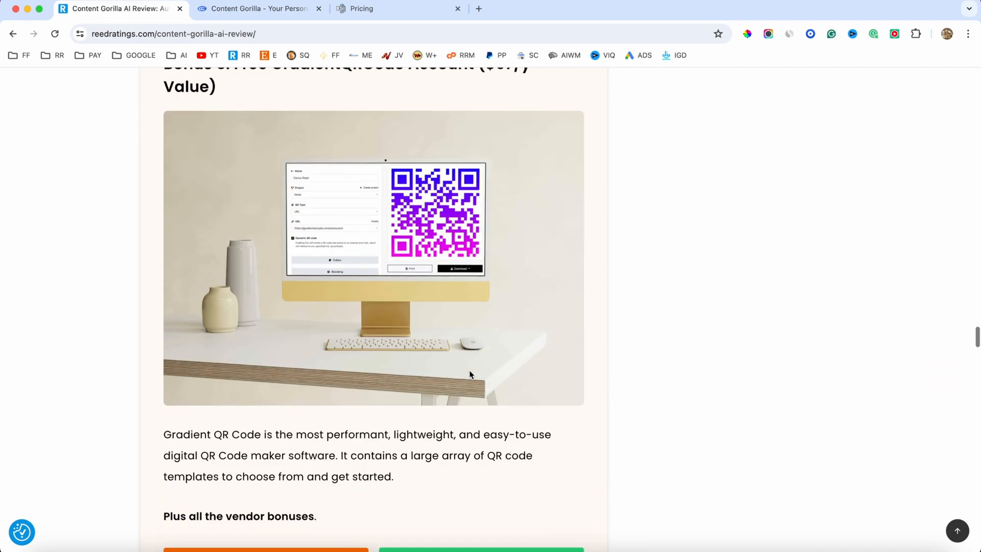